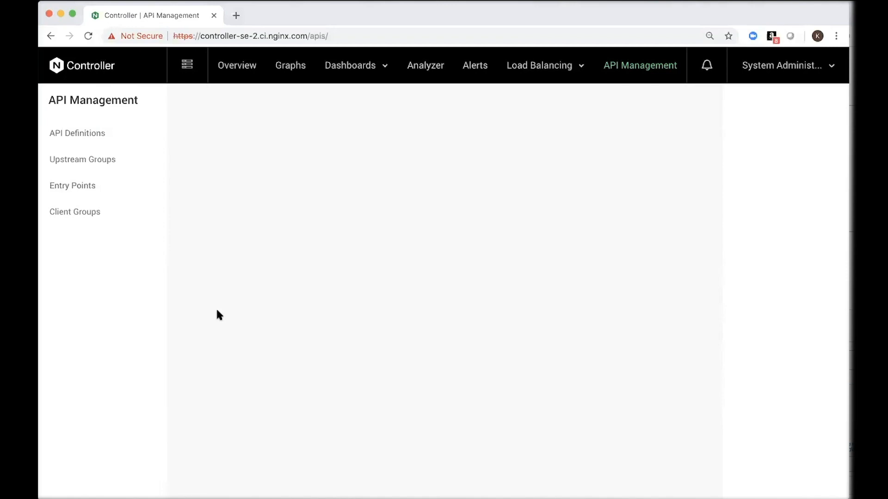
mouse_move(331, 331)
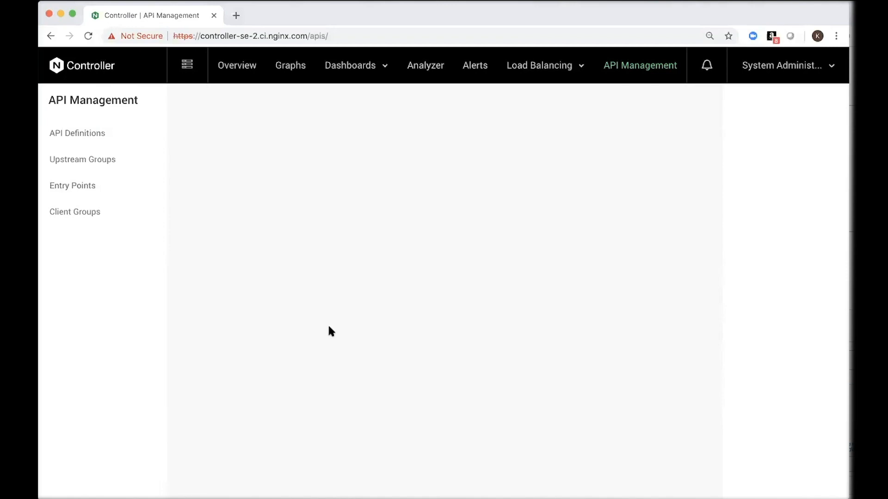
mouse_move(72, 186)
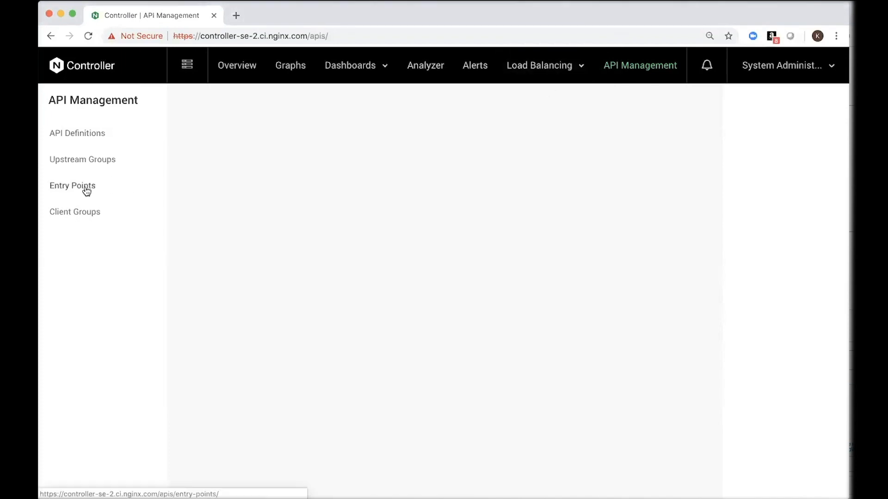
- Show the Entry Points list with the existing API Access entry point for api.example.com
left_click(72, 186)
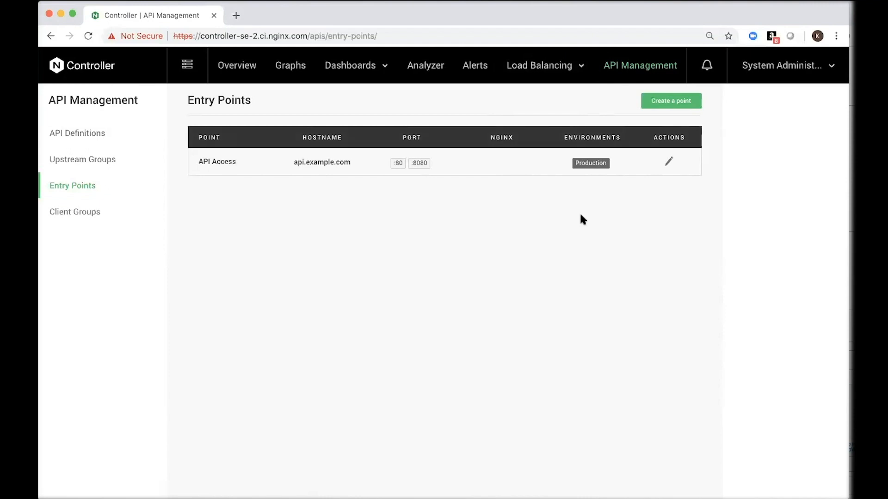
mouse_move(573, 107)
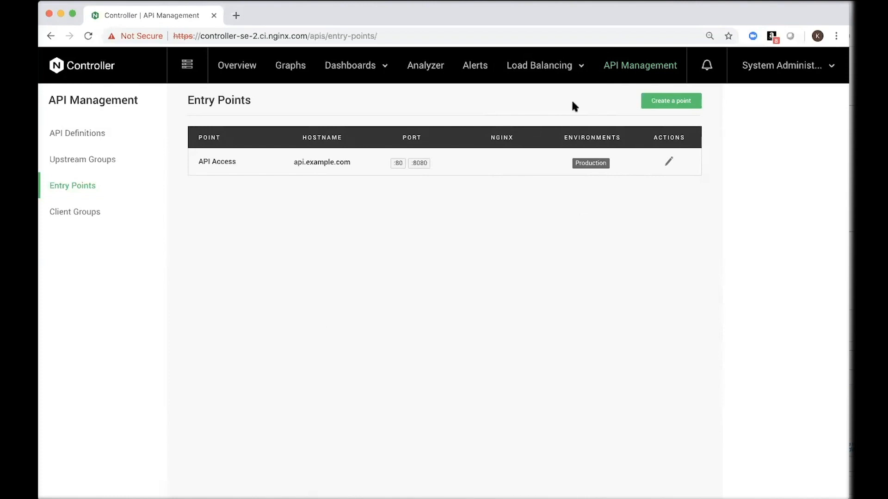
- Start a new entry point named Product API Access, hostname product-api-access, plaintext ports 80 and 8080
left_click(670, 101)
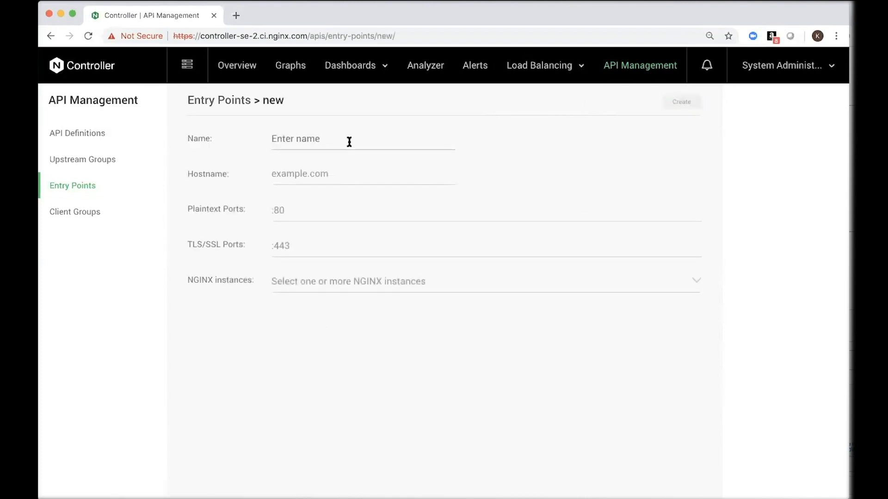
left_click(362, 140)
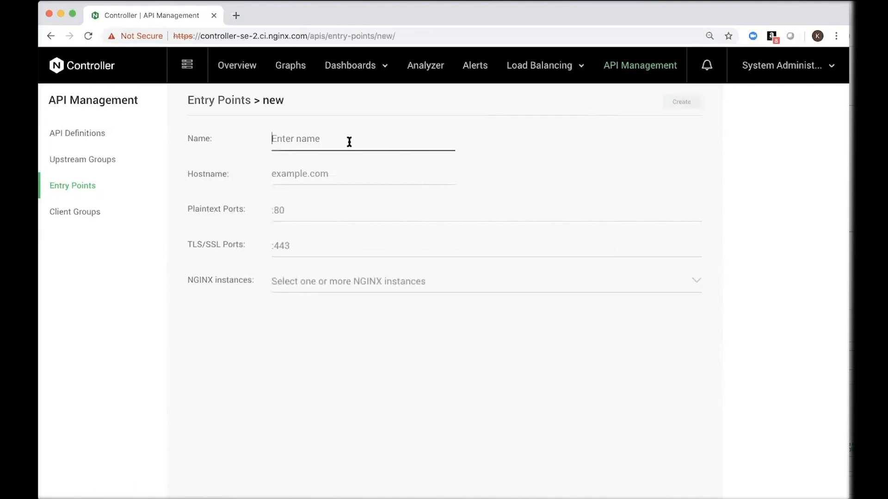
type("Product API Access")
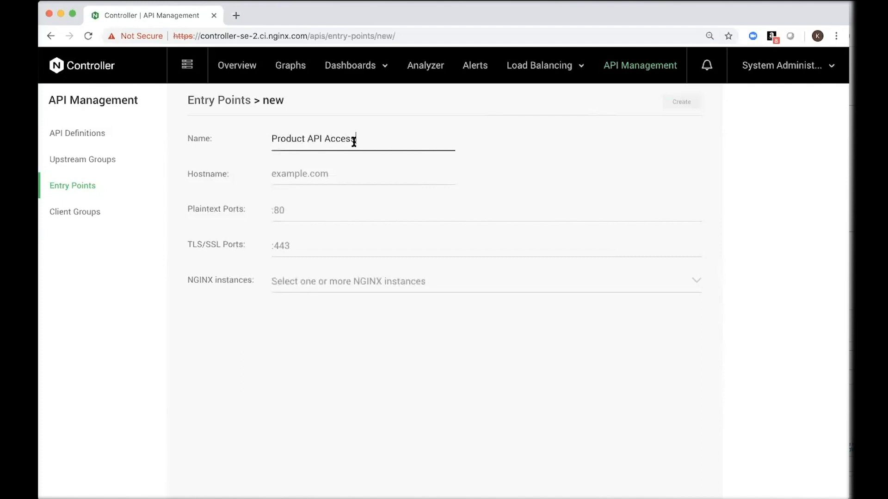
type("product")
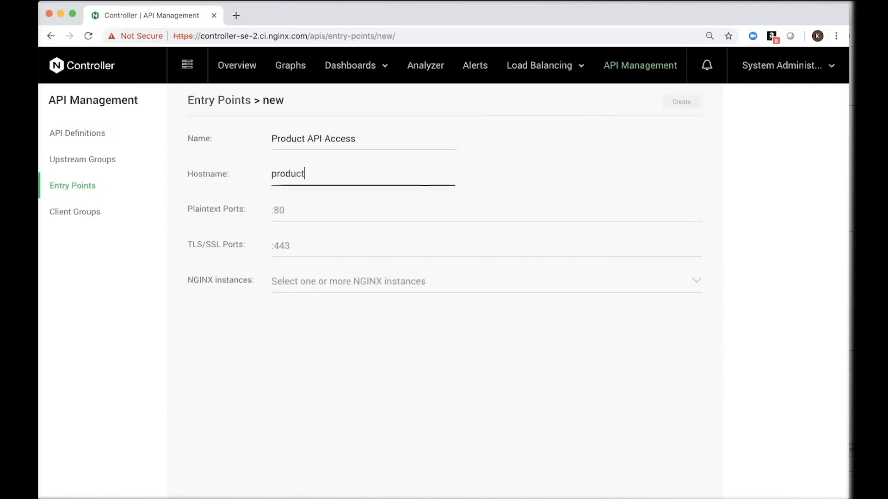
type("-api-access")
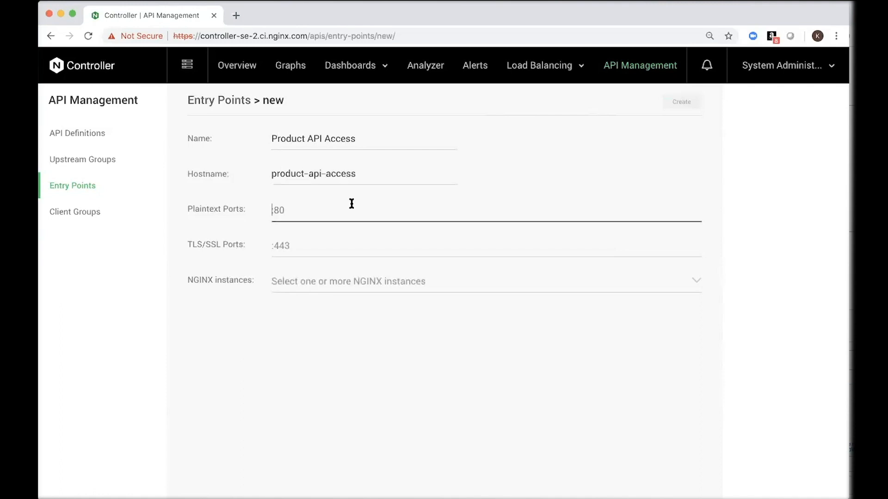
key("Return")
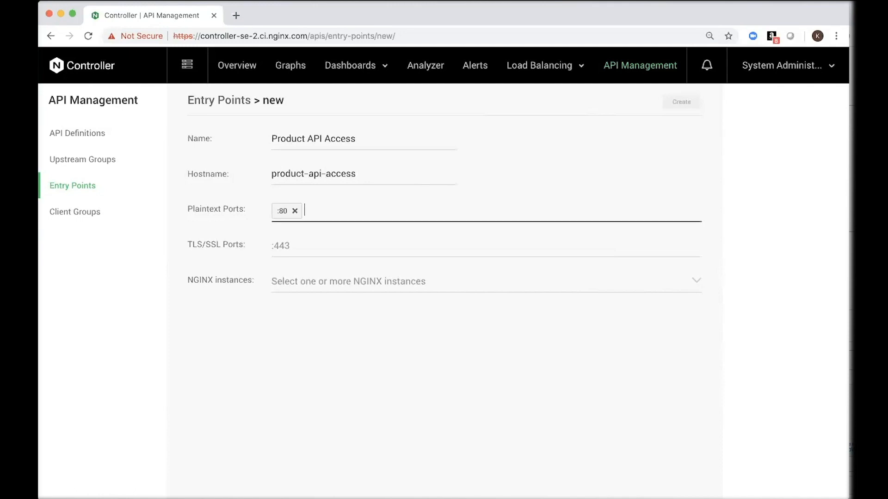
type(":")
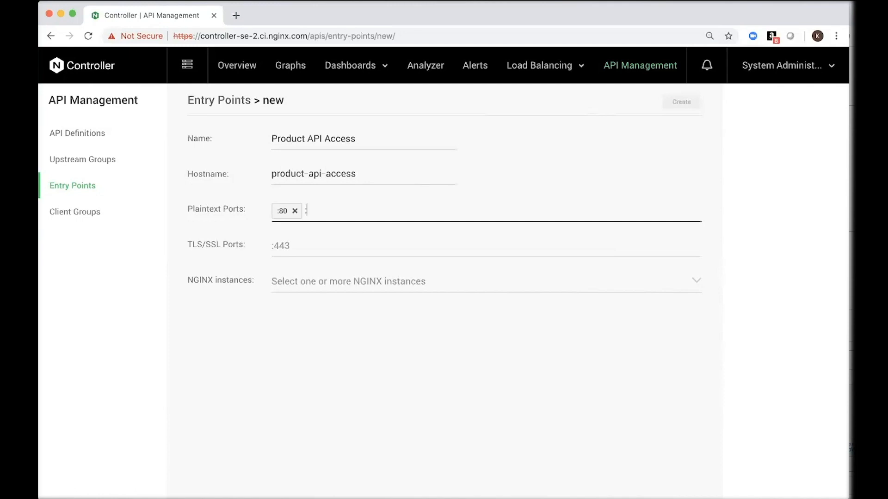
type("8080")
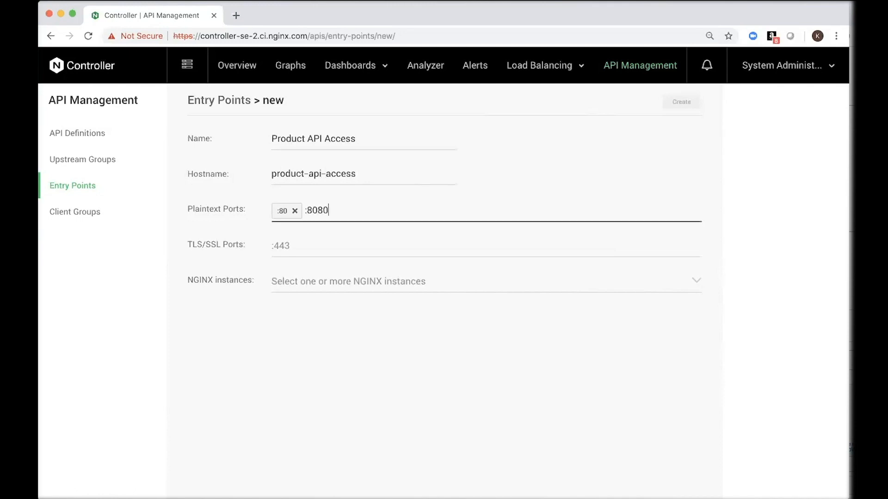
mouse_move(399, 281)
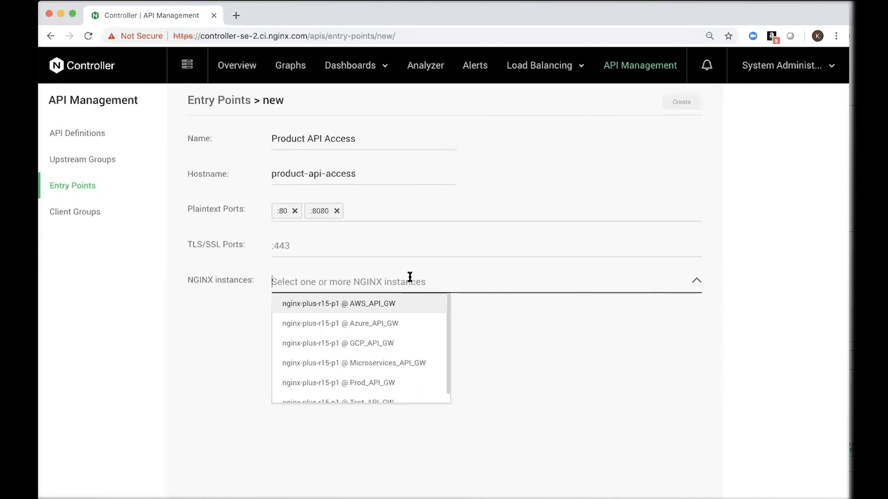
mouse_move(413, 303)
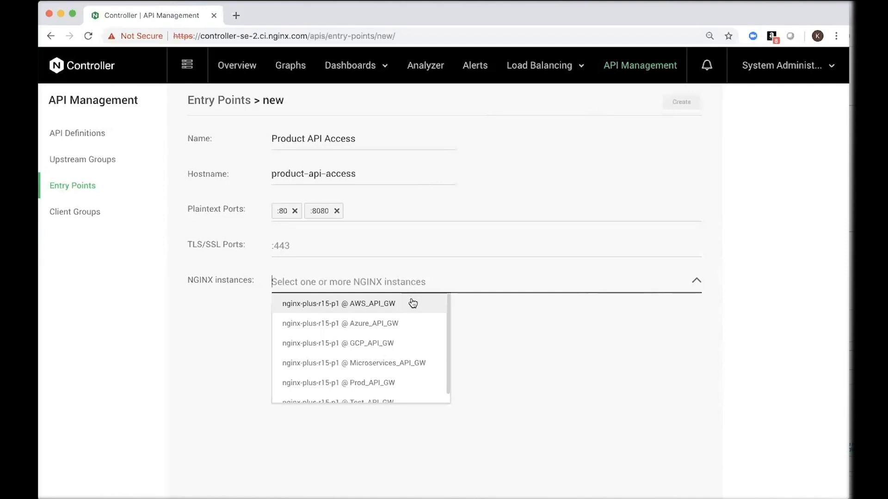
- Attach the nginx-plus-r15-p1 @ AWS_API_GW instance and create the entry point
left_click(339, 303)
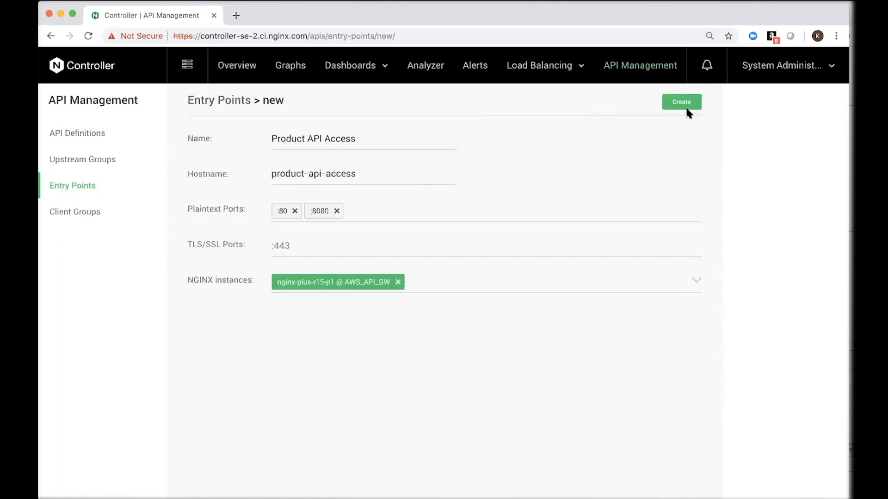
left_click(682, 102)
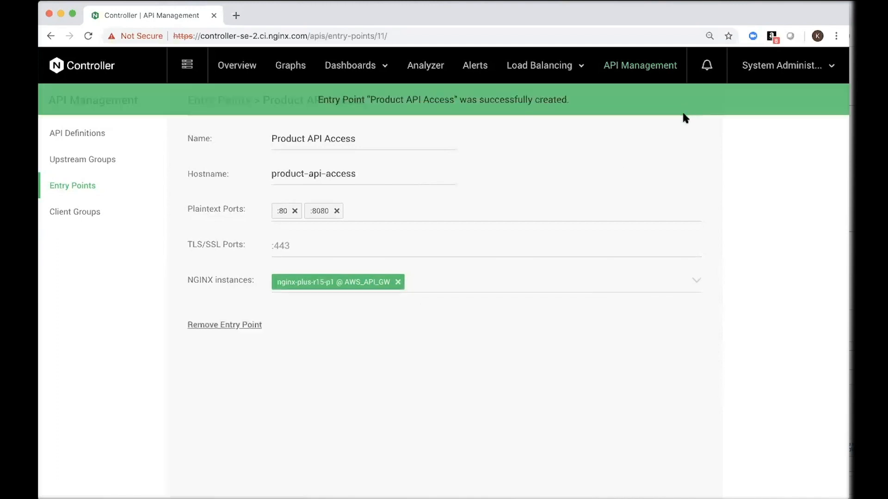
mouse_move(120, 208)
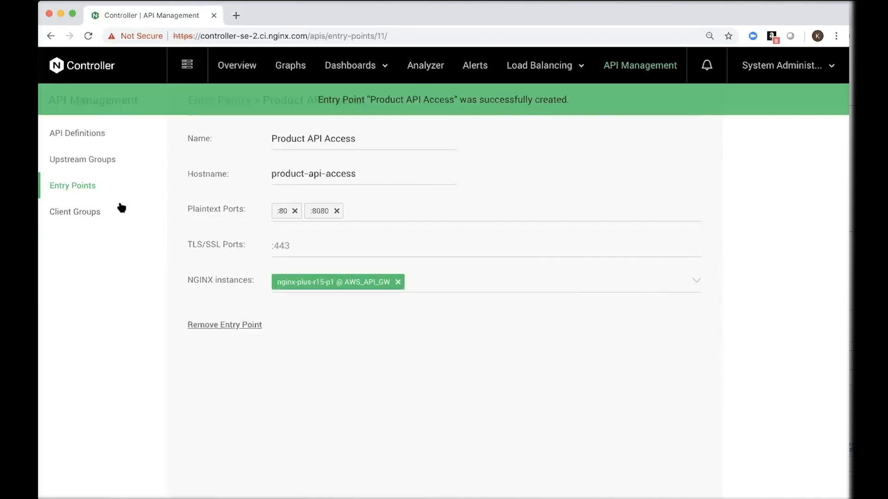
- Create the ProductInfo upstream group with proxy scheme HTTPS
left_click(83, 159)
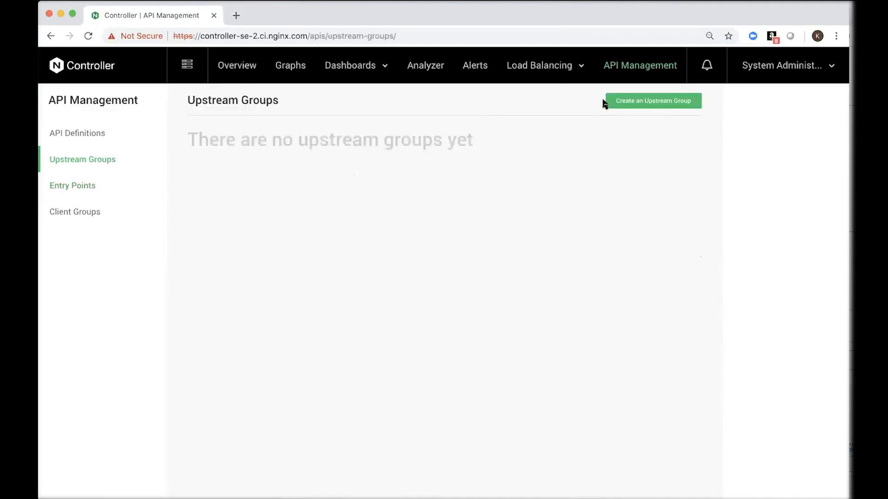
left_click(652, 101)
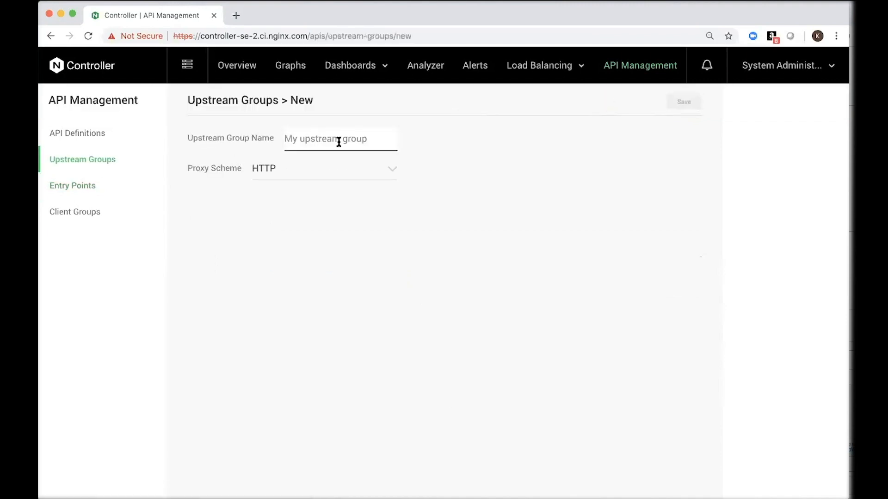
type("Product")
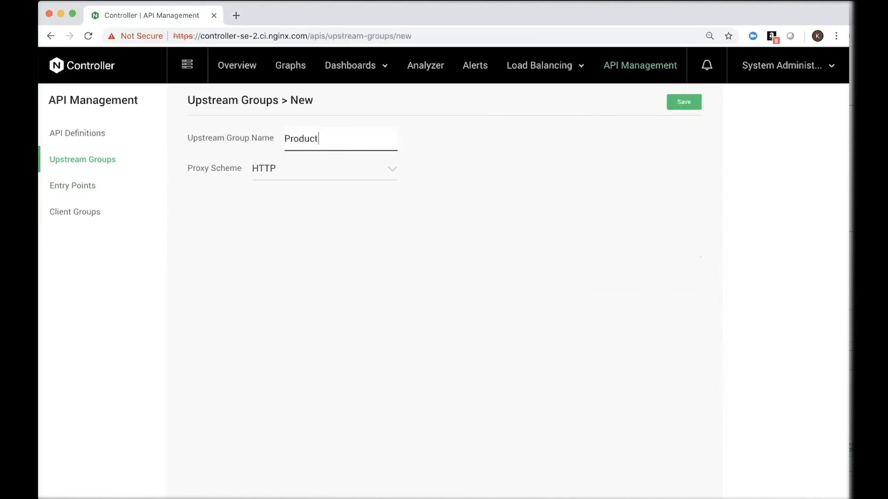
left_click(324, 168)
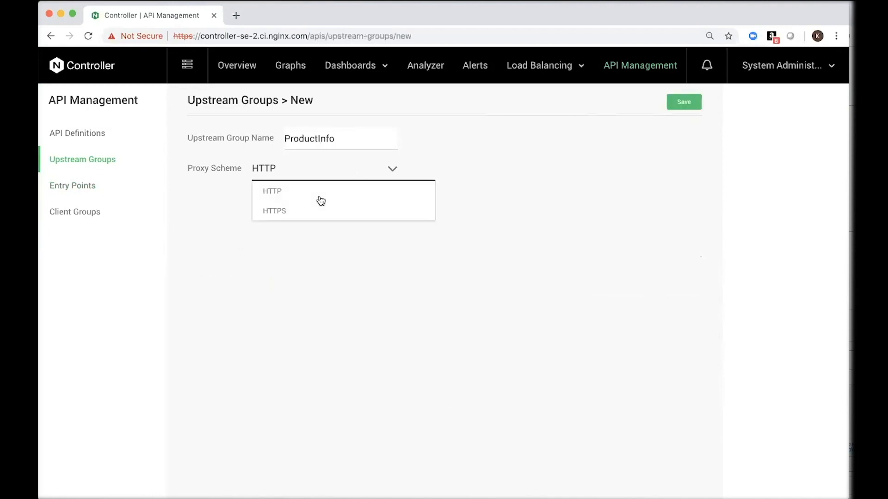
left_click(274, 211)
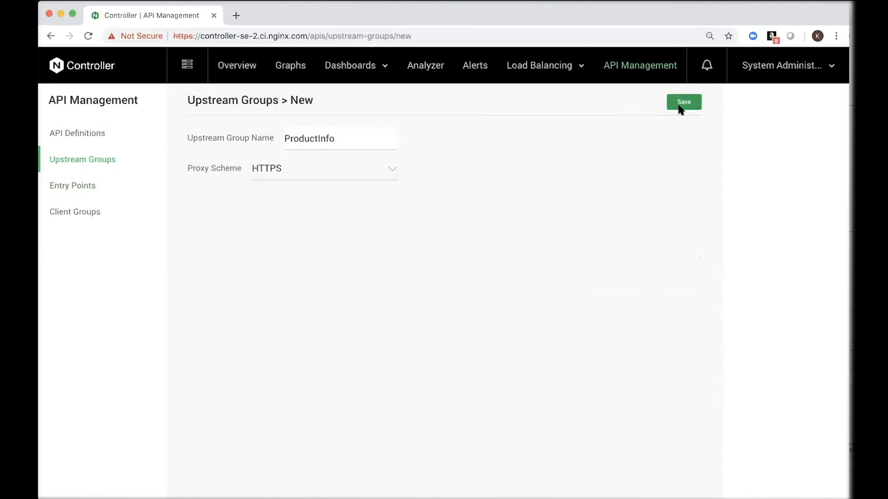
left_click(684, 102)
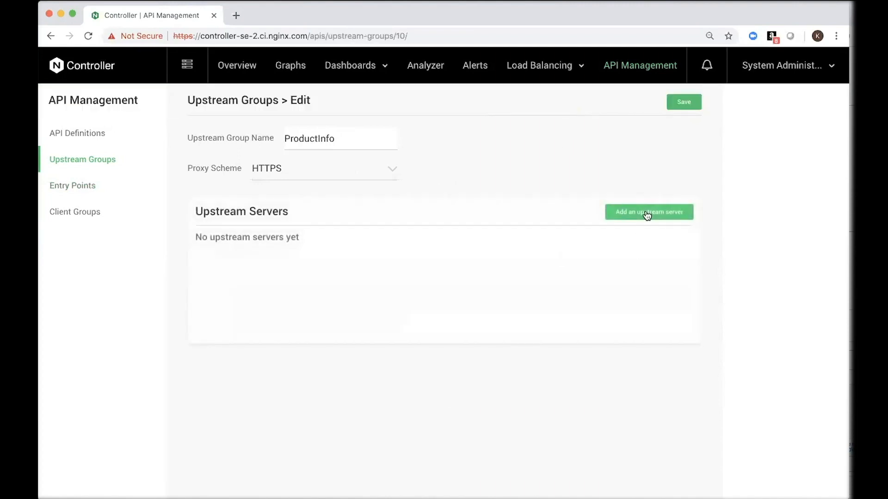
- Add server product-info-upstream-1 on port 443 to the ProductInfo group
left_click(648, 212)
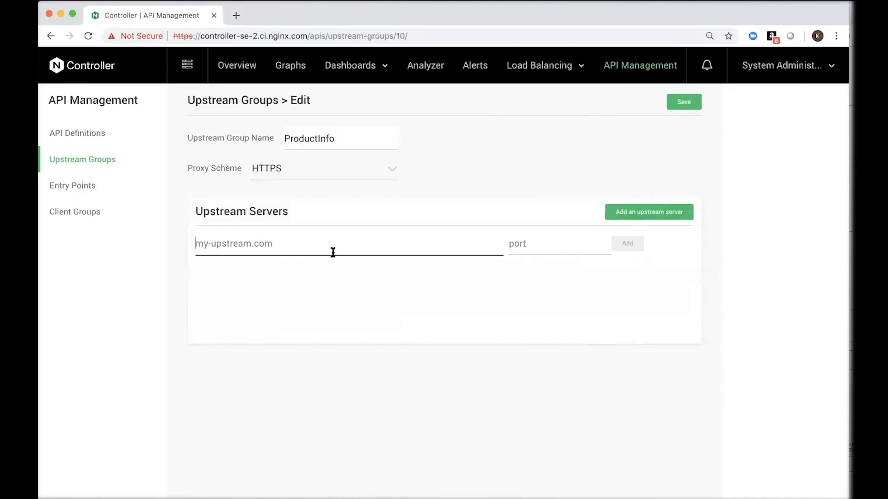
type("product-")
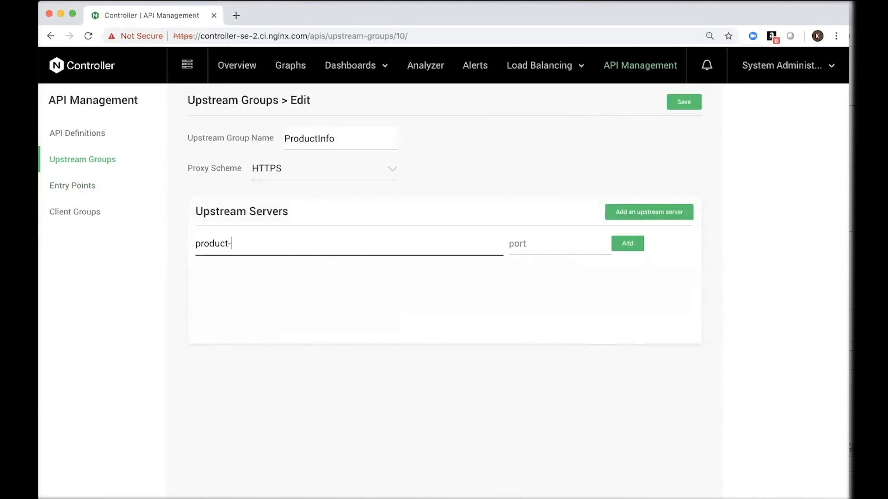
type("info-upstream-1")
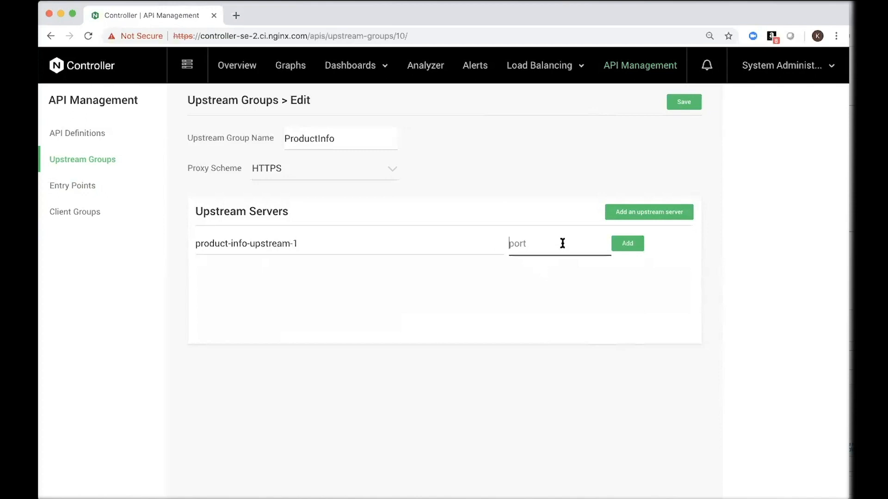
type("443")
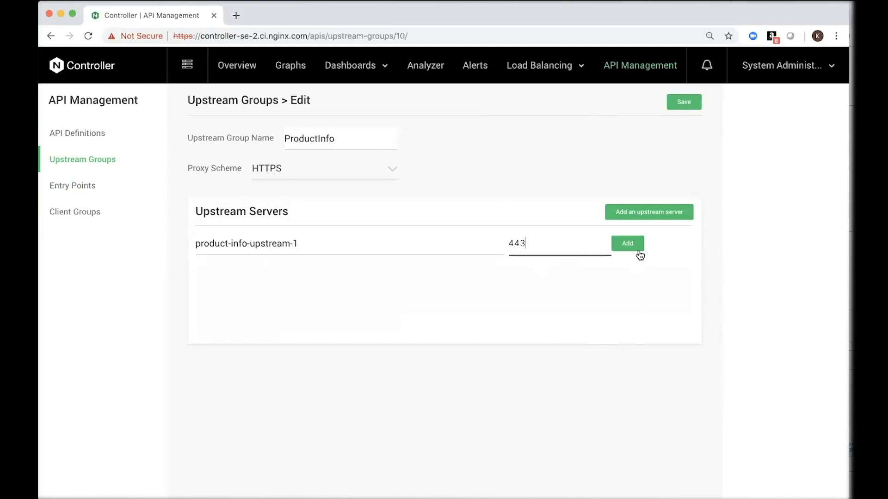
left_click(627, 244)
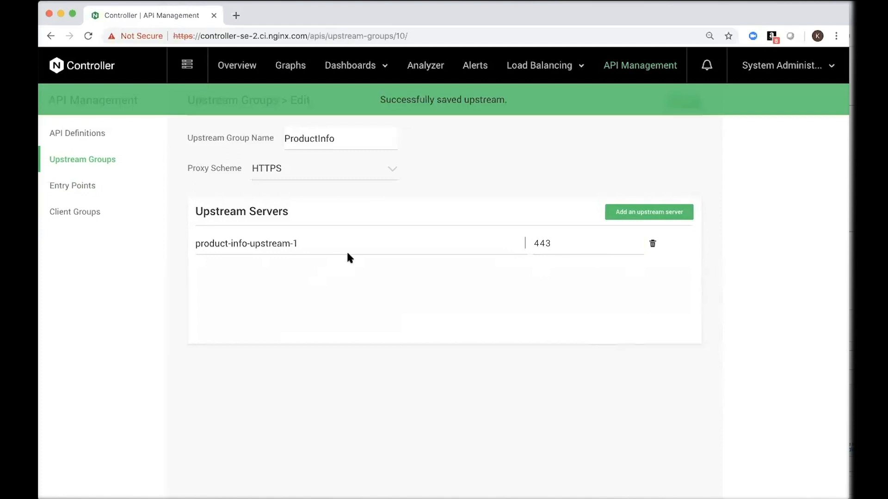
mouse_move(77, 133)
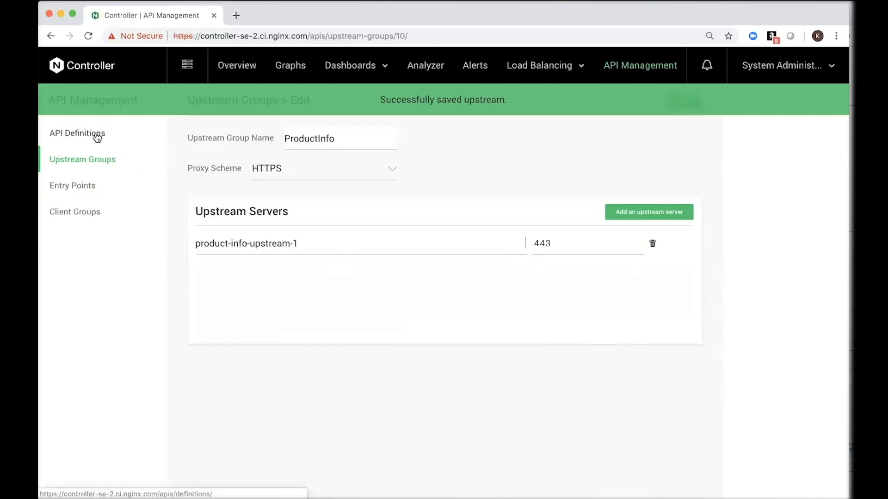
- Create the Product API definition with base path /api/v1/product
left_click(77, 133)
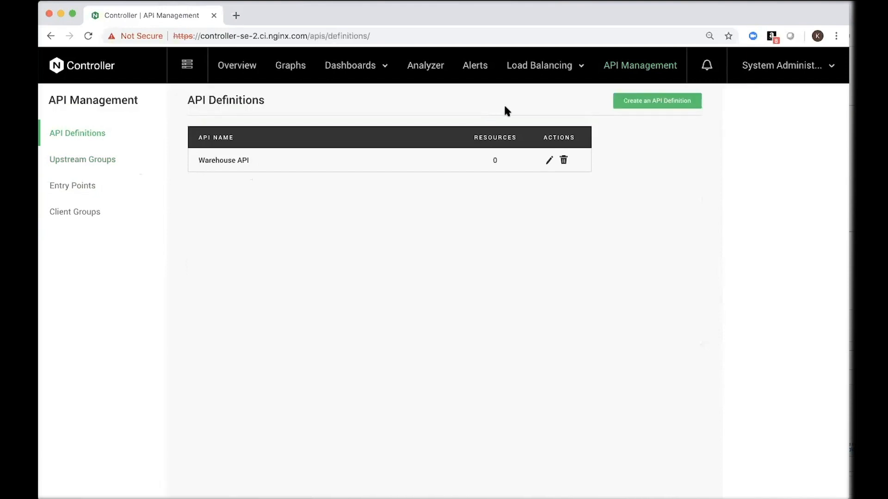
left_click(656, 100)
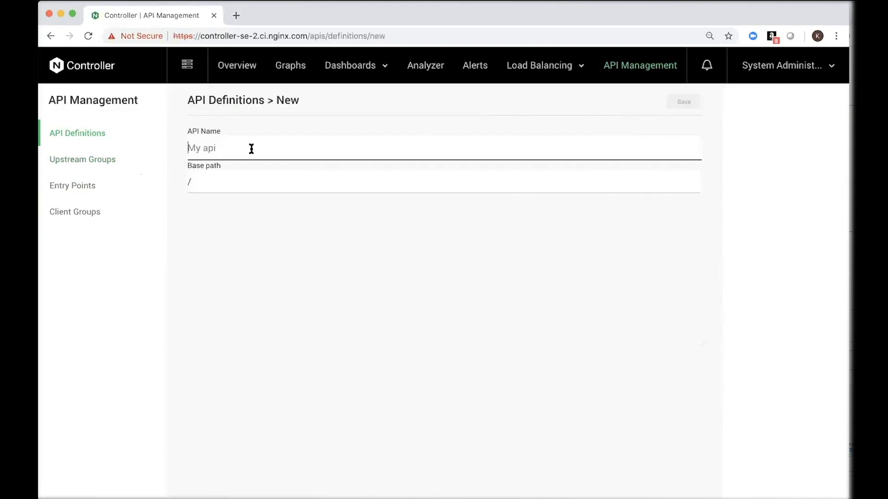
type("Product API")
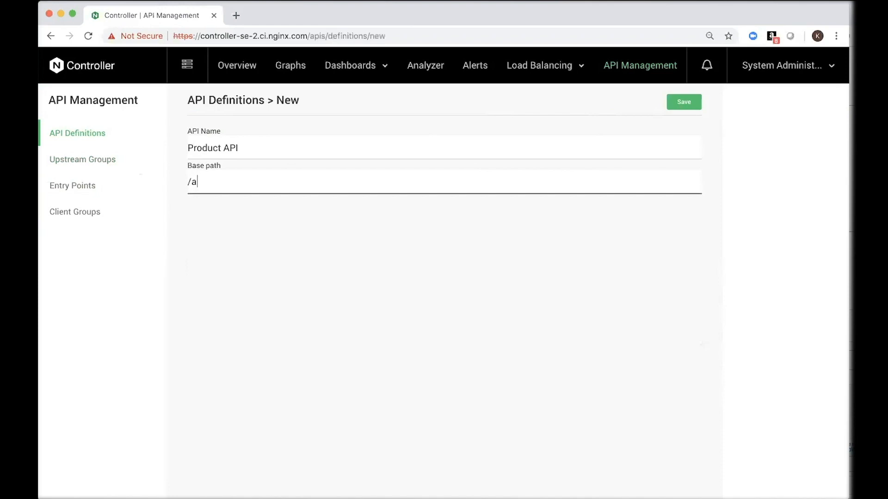
type("pi/v1/produ")
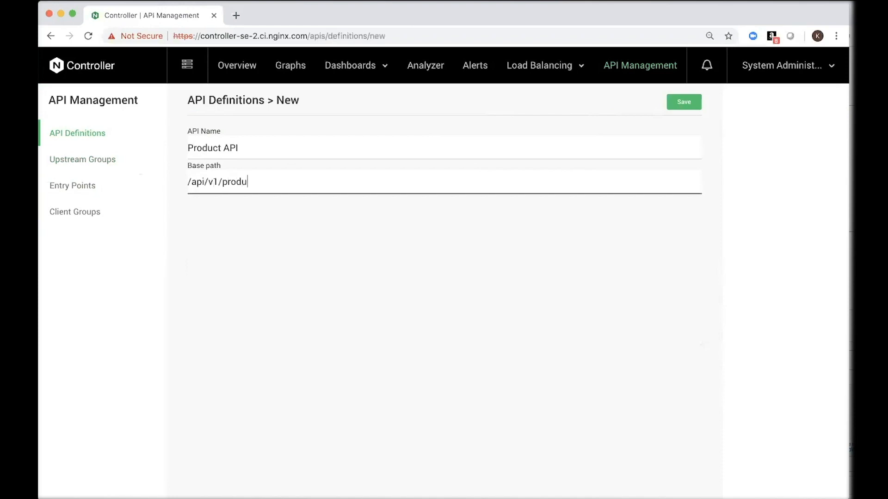
left_click(684, 101)
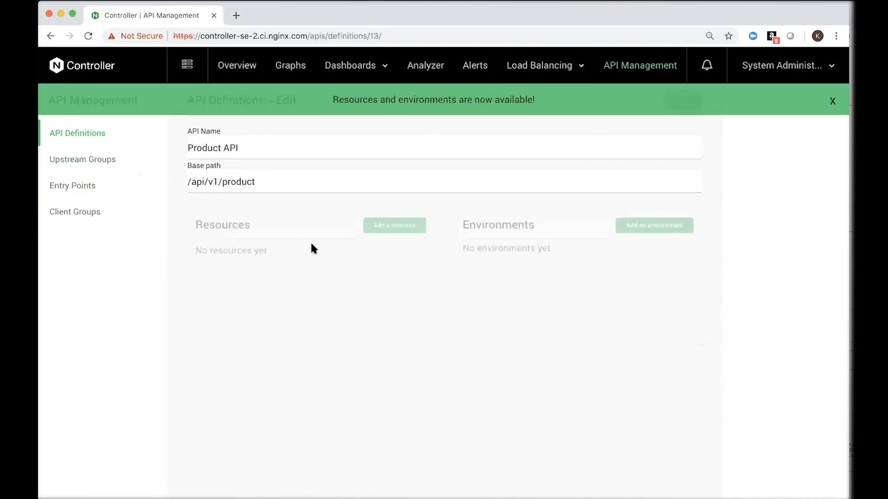
- Add resources /inventory with prefix matching and /pricing with exact matching
left_click(394, 226)
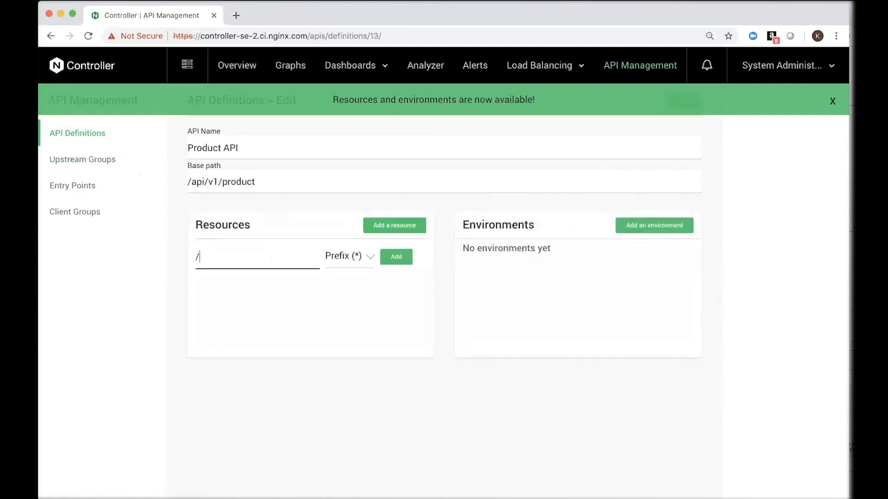
type("inventory")
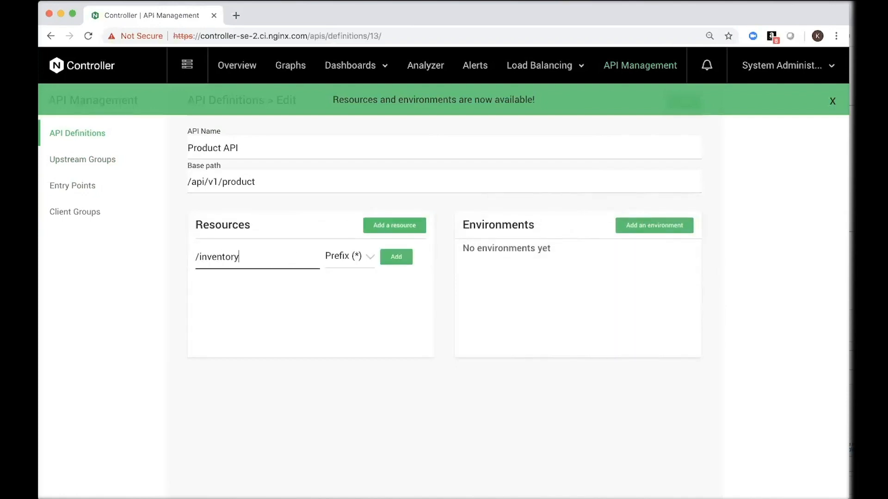
left_click(349, 256)
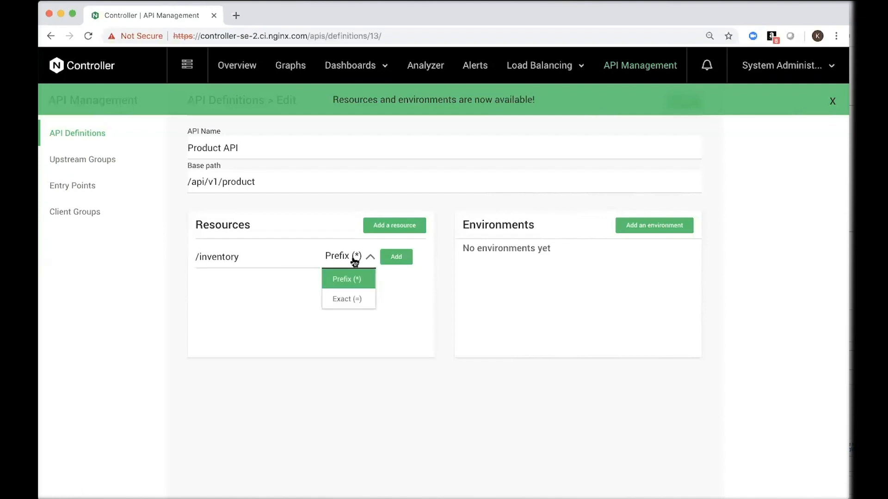
left_click(348, 279)
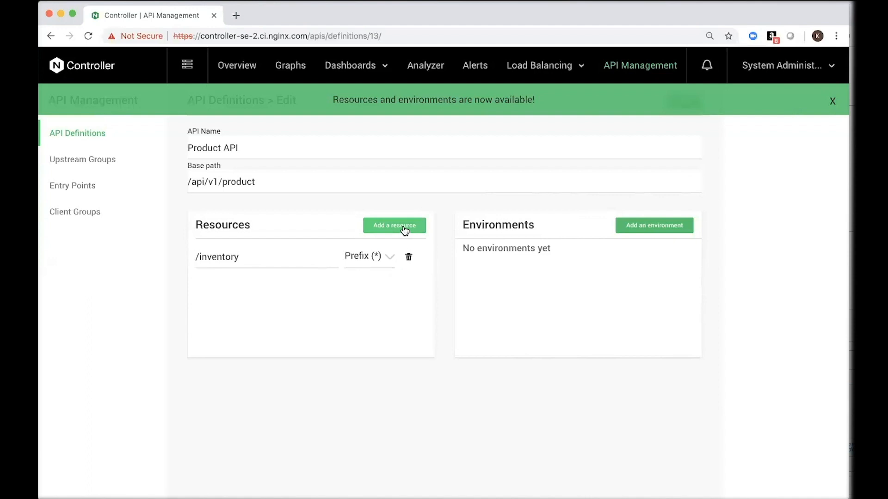
left_click(394, 226)
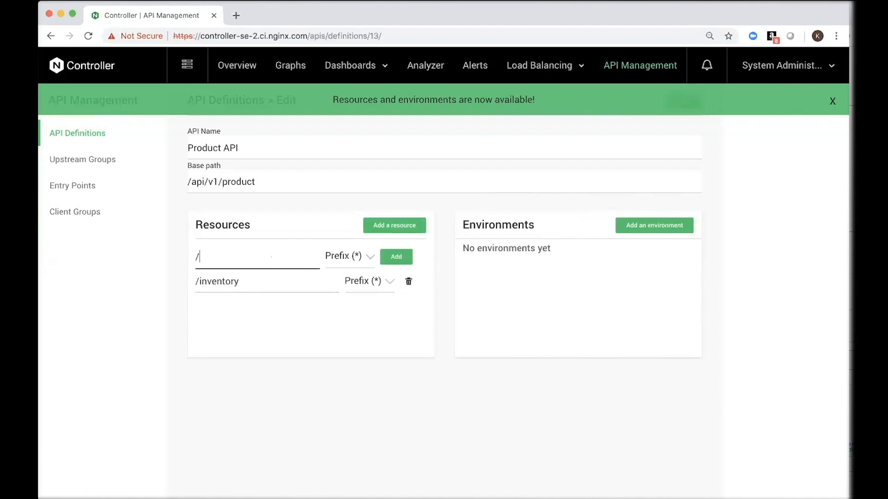
type("rpdic")
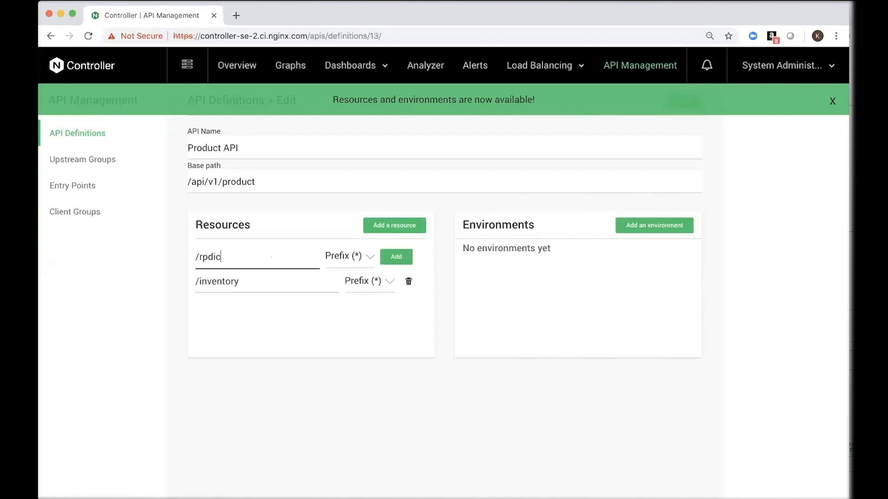
type("/pricing")
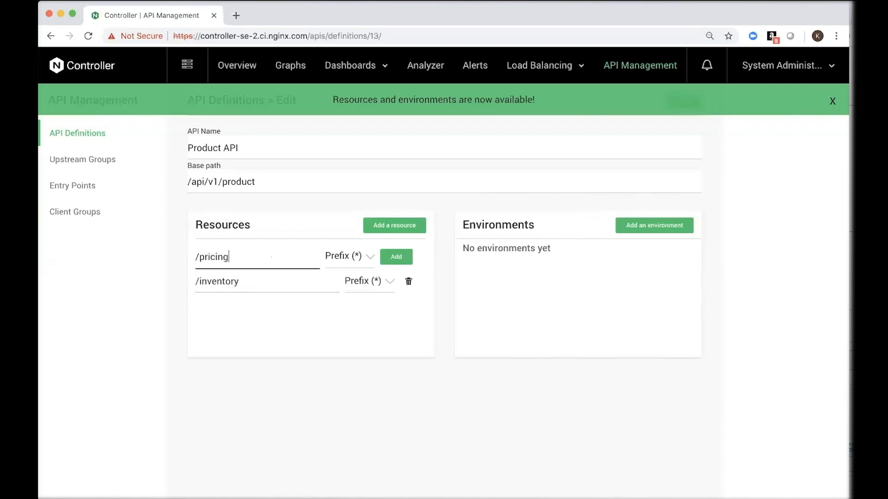
left_click(348, 256)
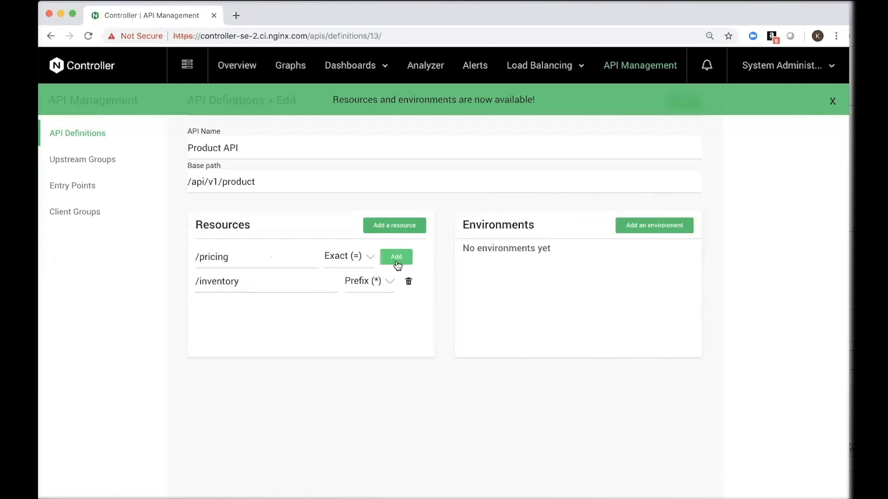
left_click(395, 256)
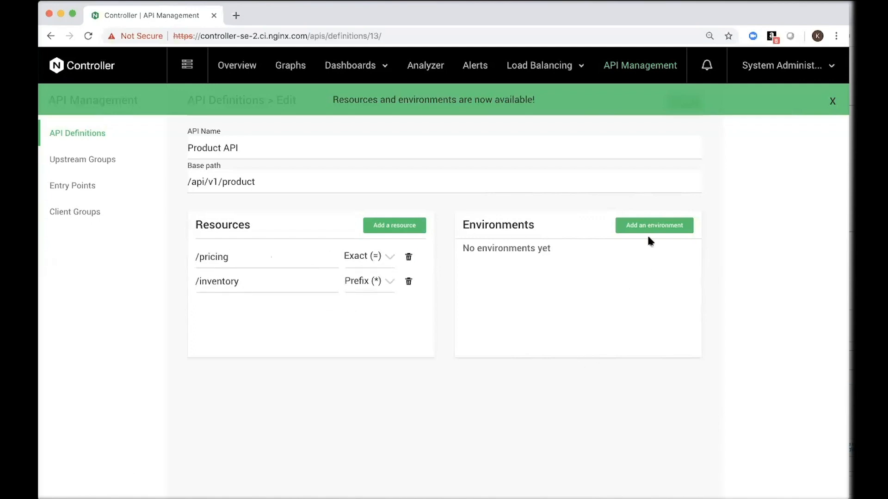
mouse_move(655, 234)
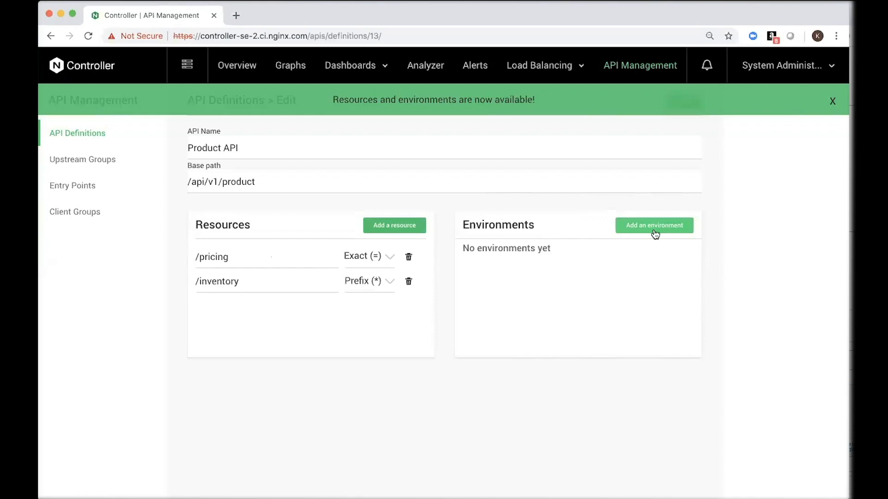
left_click(654, 225)
type("development")
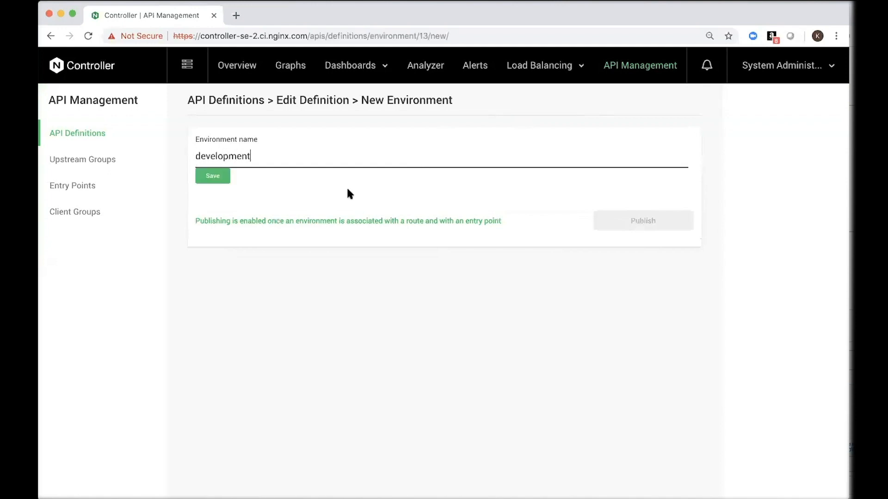
- Save the development environment and choose Product API Access as its entry point
left_click(213, 176)
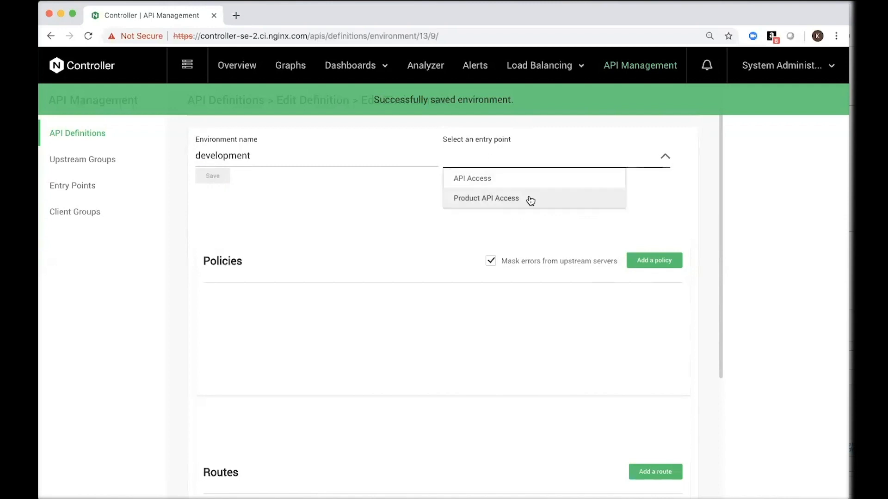
left_click(485, 197)
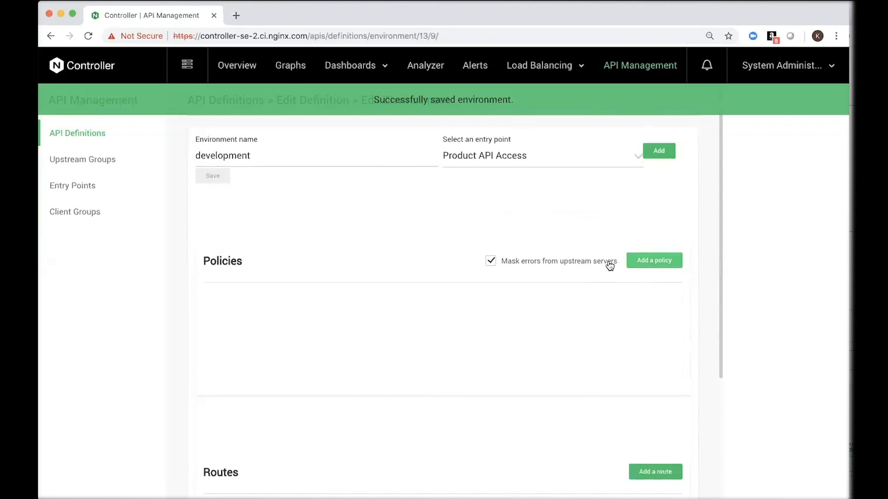
left_click(653, 261)
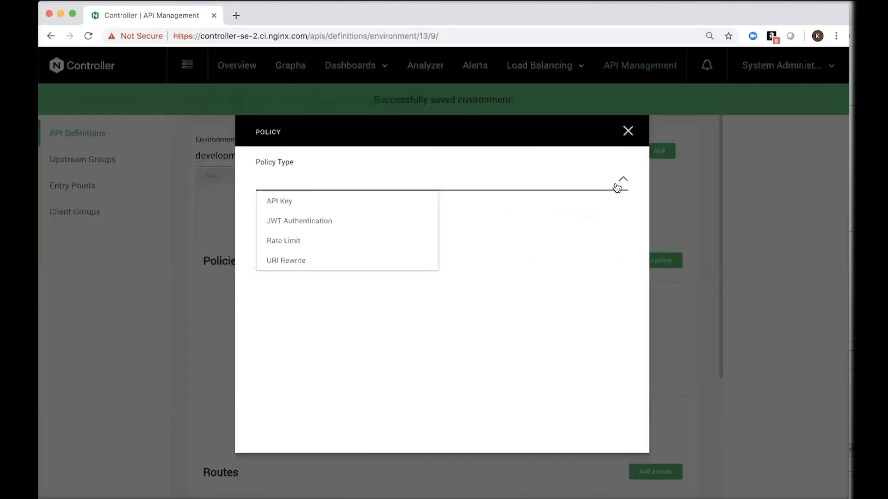
mouse_move(616, 188)
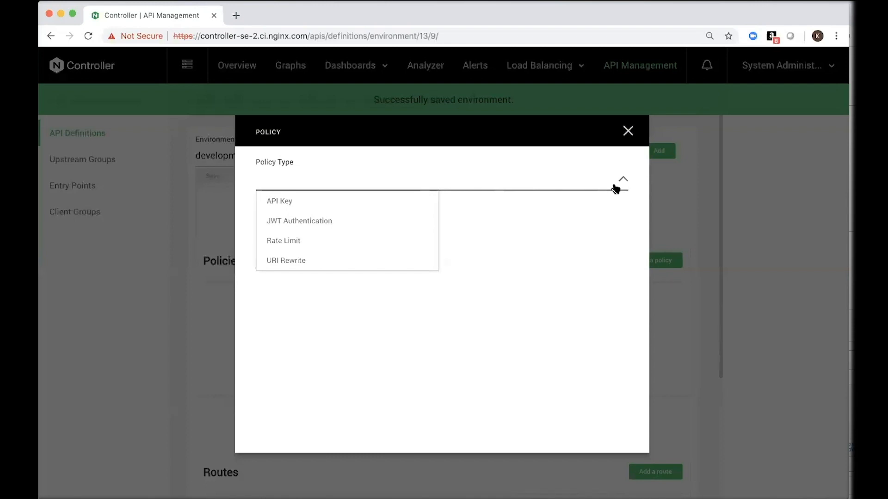
mouse_move(622, 180)
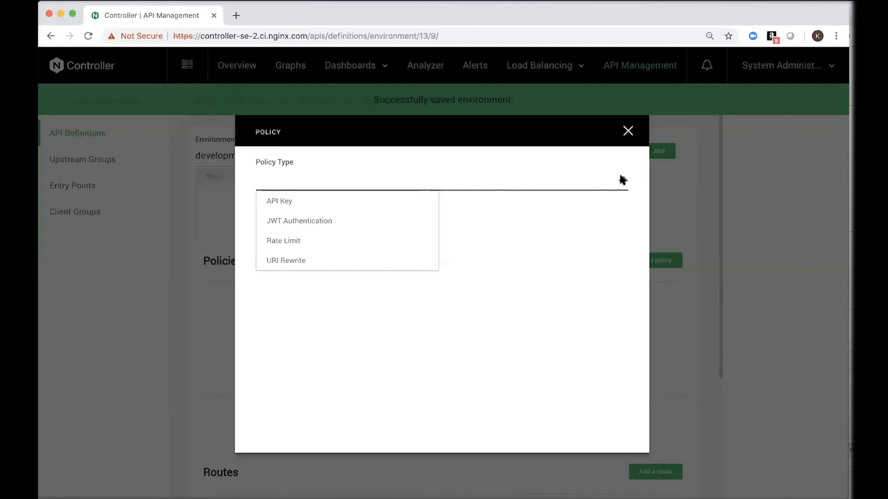
- Dismiss the policy type dialog without adding any policy
left_click(627, 130)
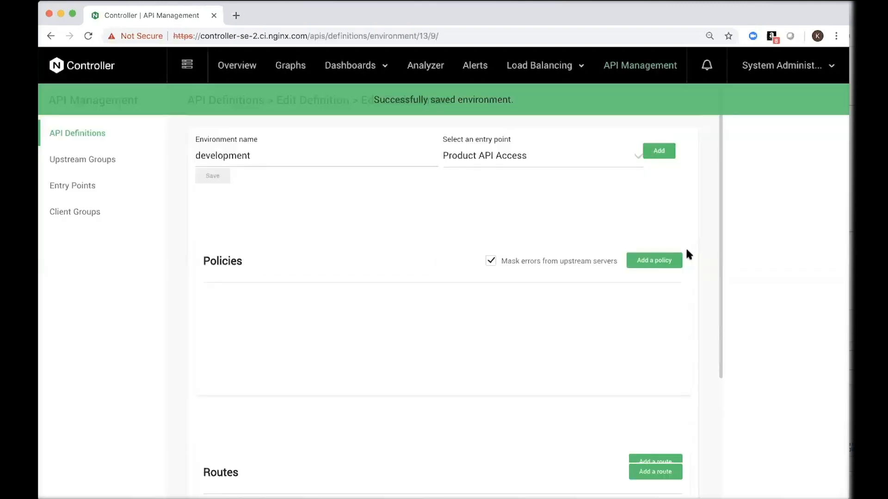
- Add routes sending /pricing and /inventory to the ProductInfo upstream group
scroll("down", 3)
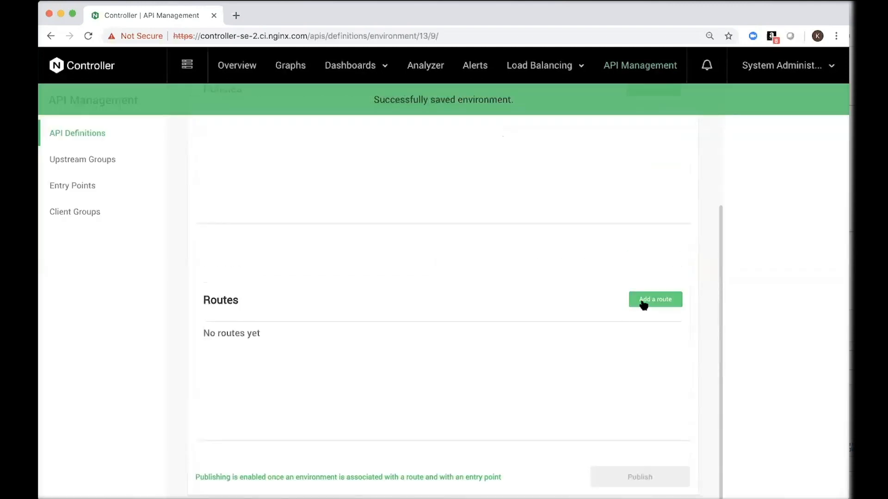
left_click(655, 299)
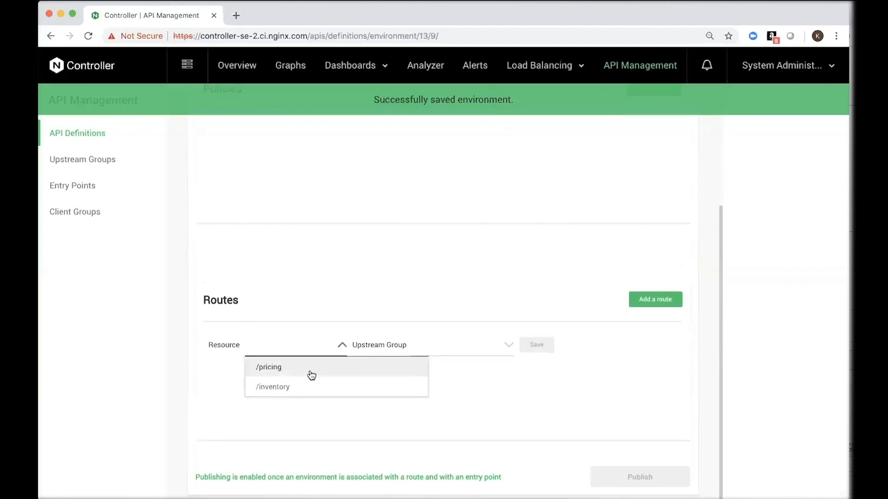
left_click(269, 367)
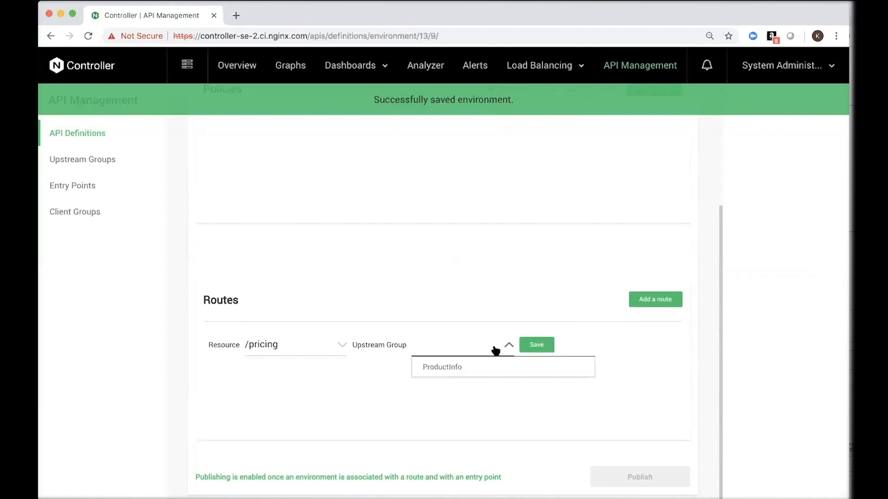
mouse_move(481, 373)
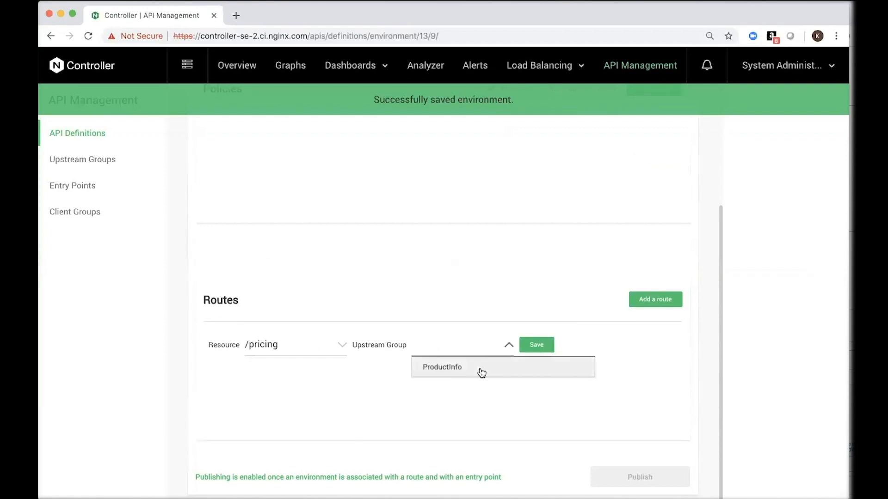
left_click(442, 367)
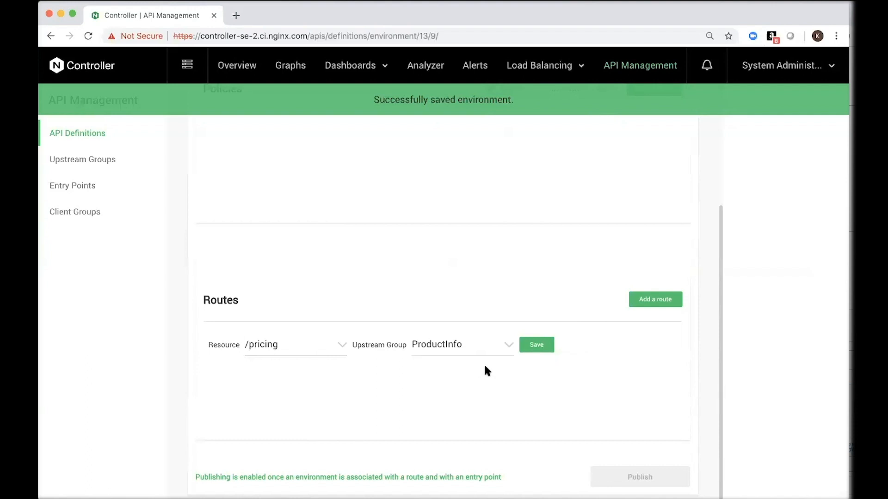
left_click(535, 345)
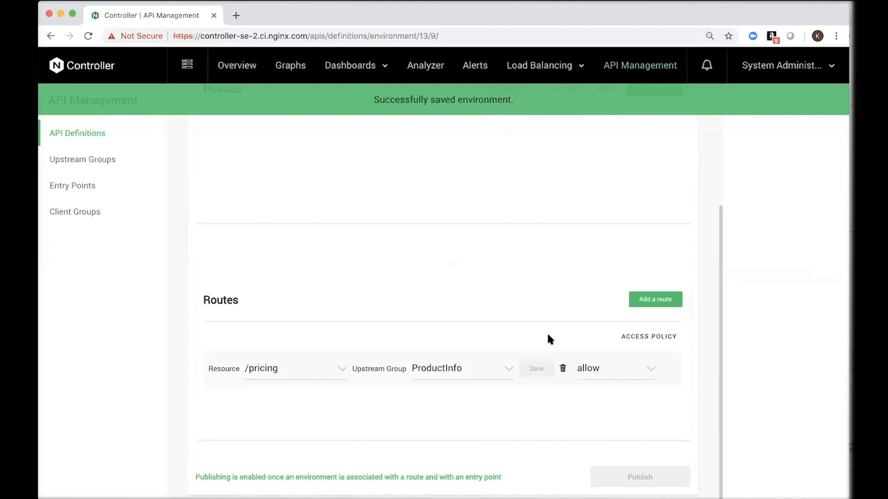
left_click(654, 299)
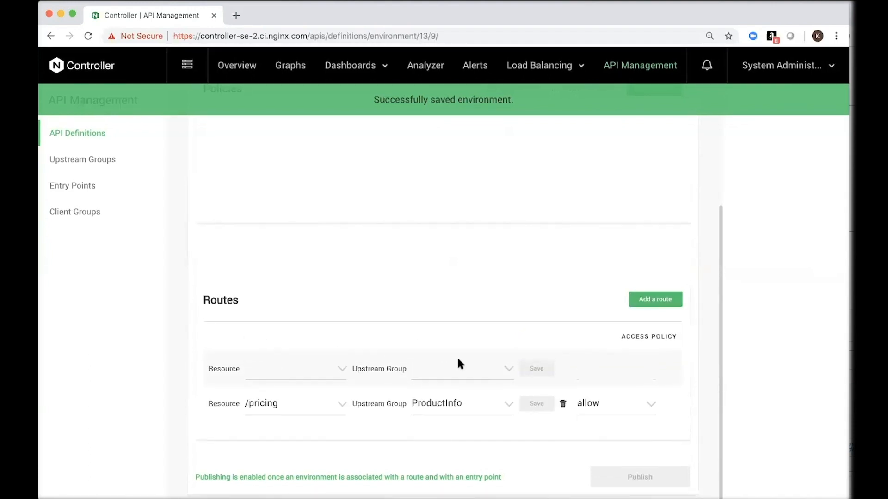
type("/inventory")
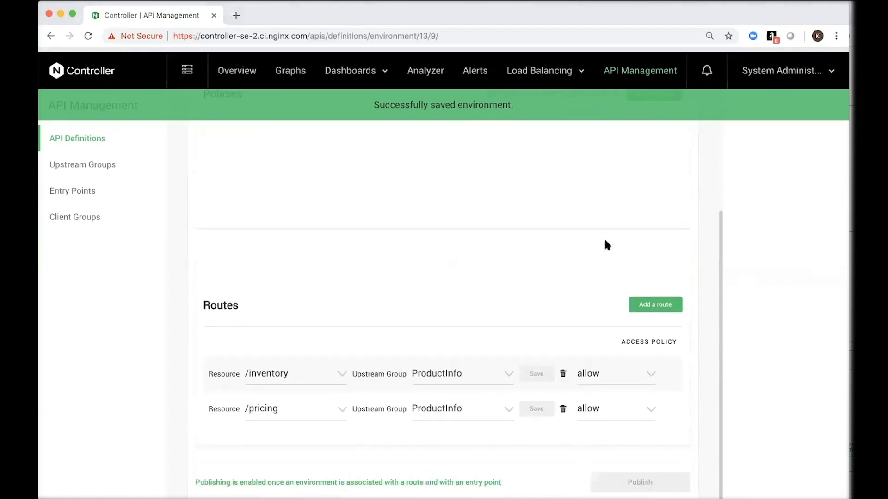
- Attach the Product API Access entry point so publishing becomes available
scroll("up", 3)
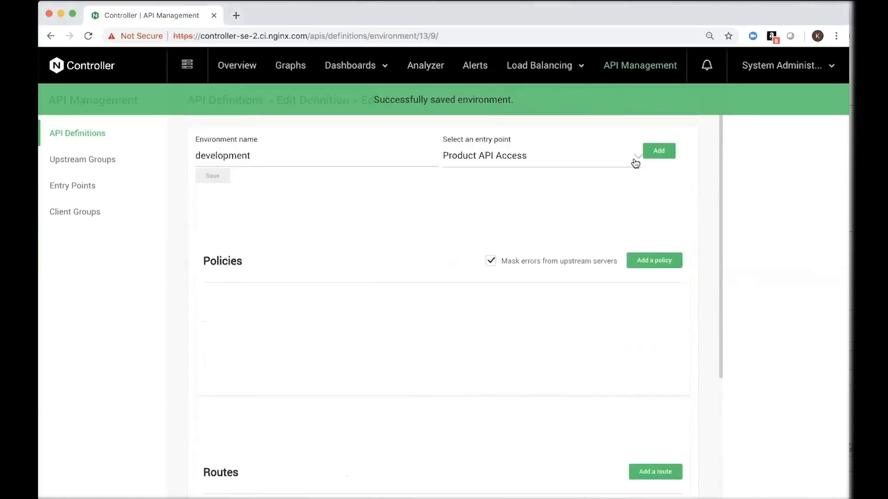
left_click(658, 151)
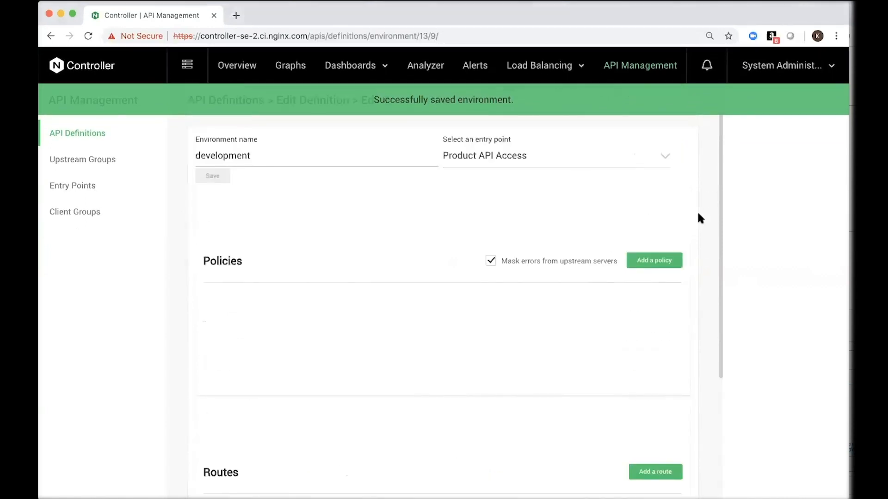
scroll("down", 3)
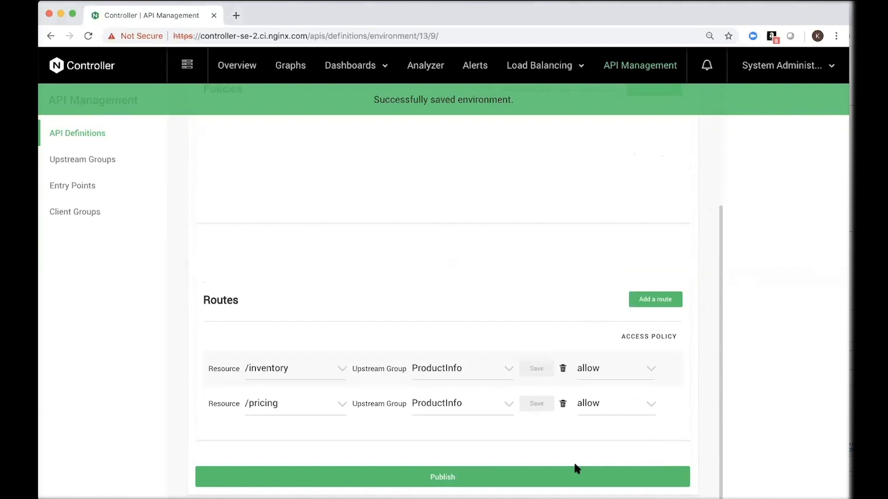
mouse_move(572, 463)
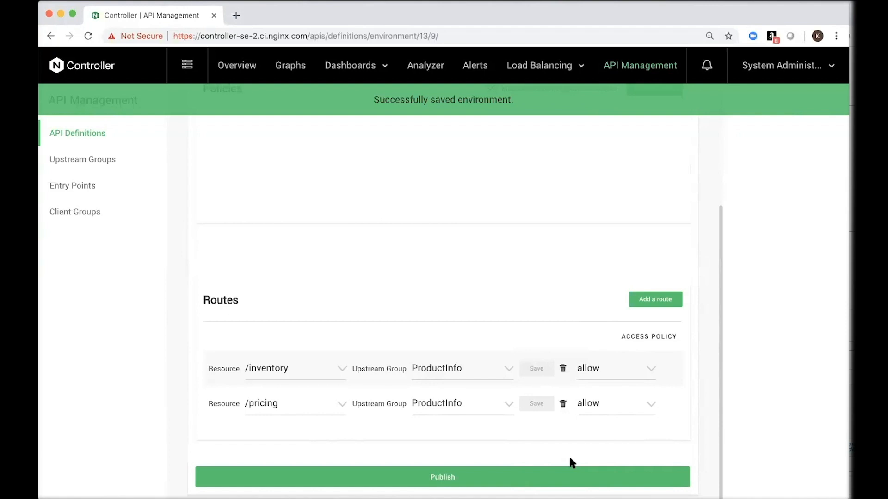
- Publish the development environment and return to the Overview dashboard
left_click(235, 65)
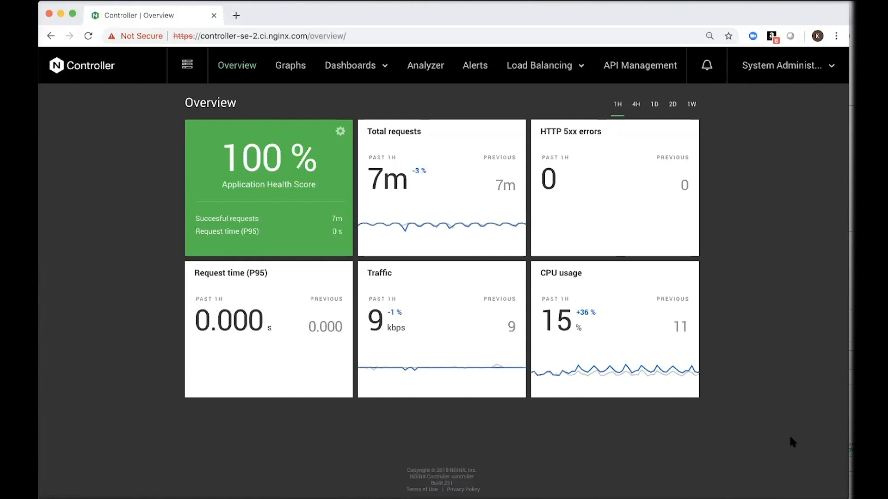
mouse_move(436, 177)
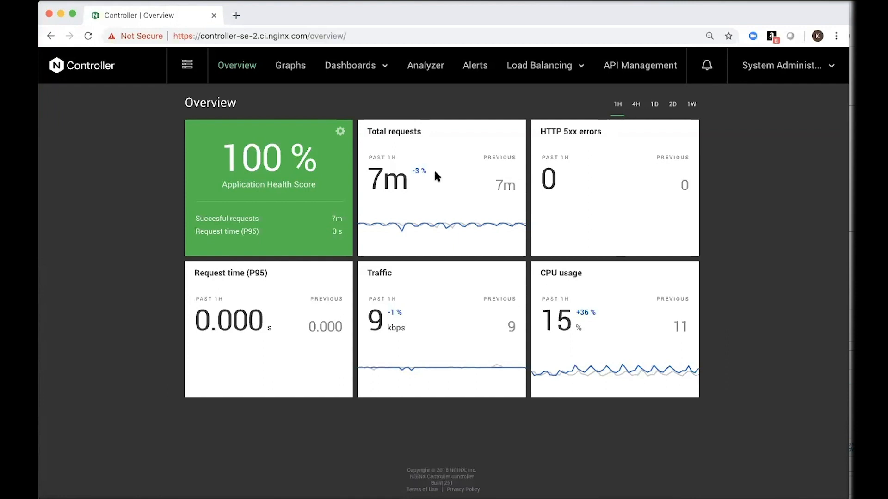
- Go to the Graphs page showing AWS_API_GW connection and request charts
left_click(289, 65)
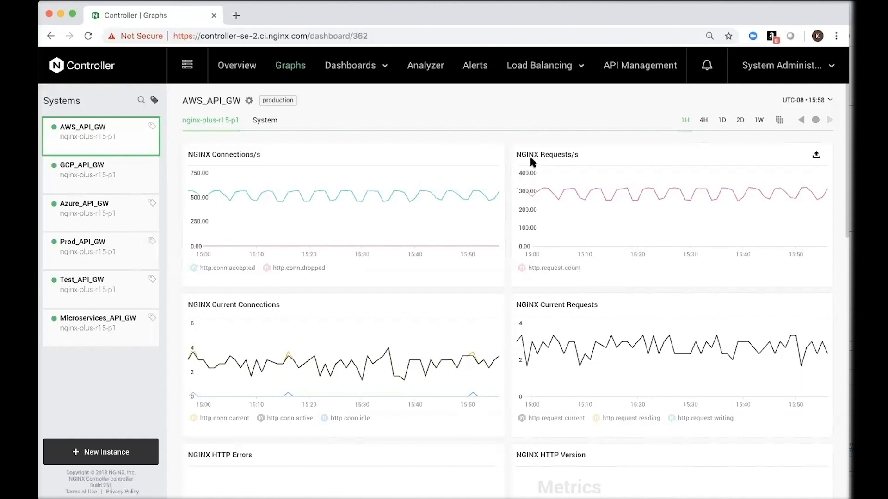
mouse_move(92, 166)
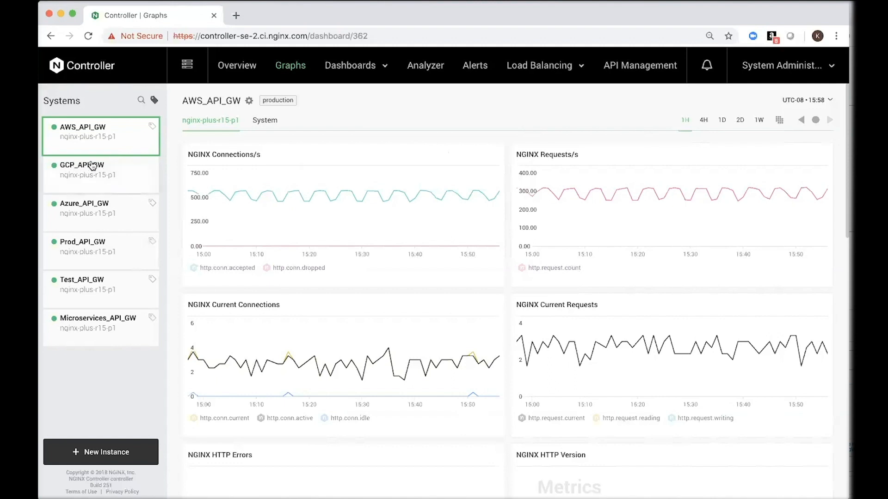
mouse_move(105, 155)
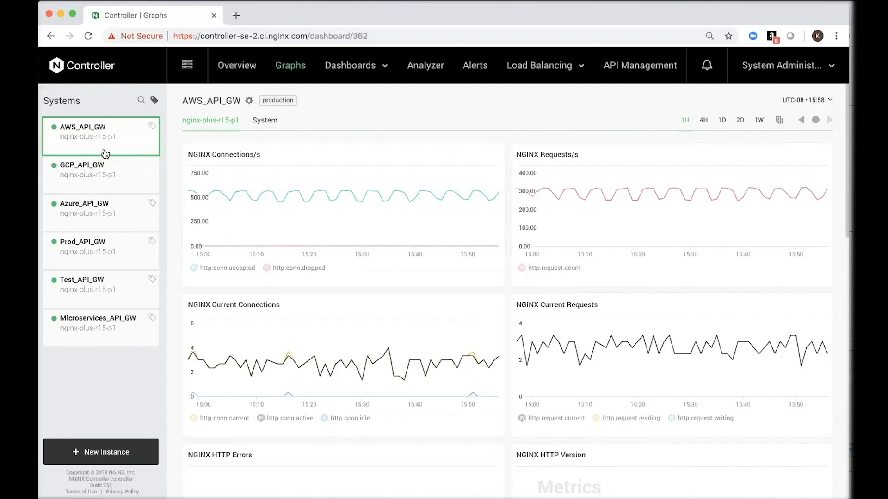
mouse_move(233, 166)
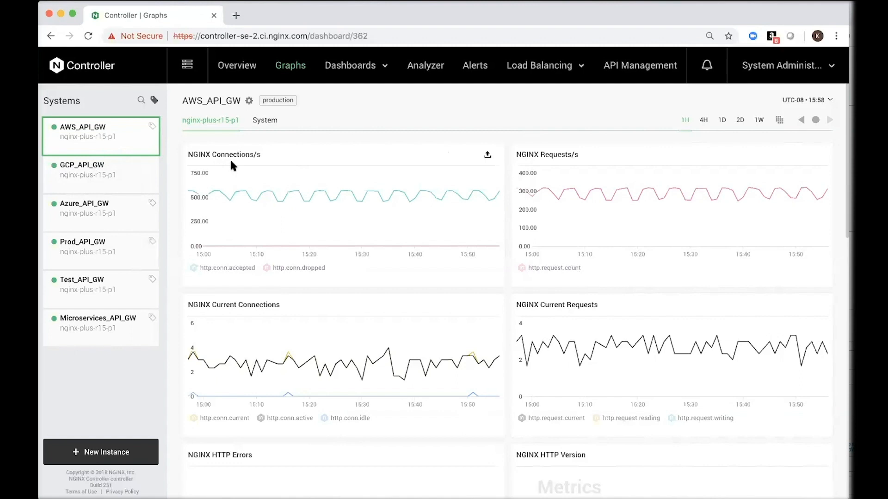
mouse_move(231, 165)
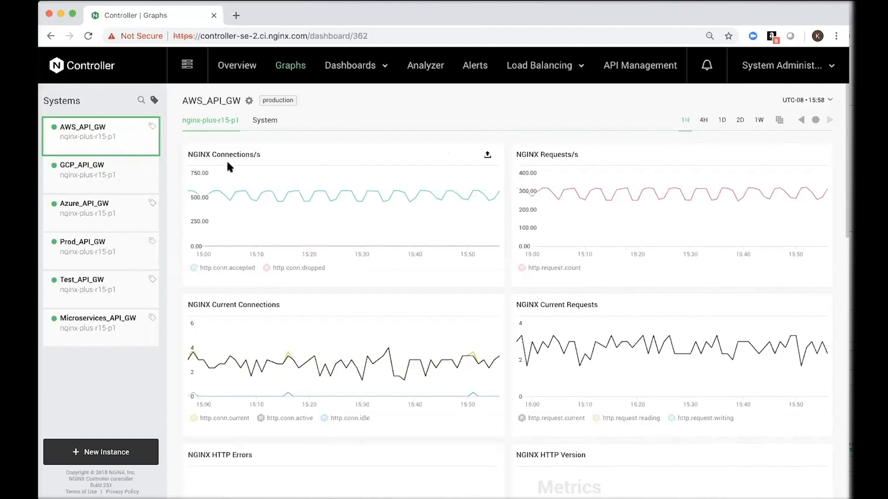
mouse_move(272, 129)
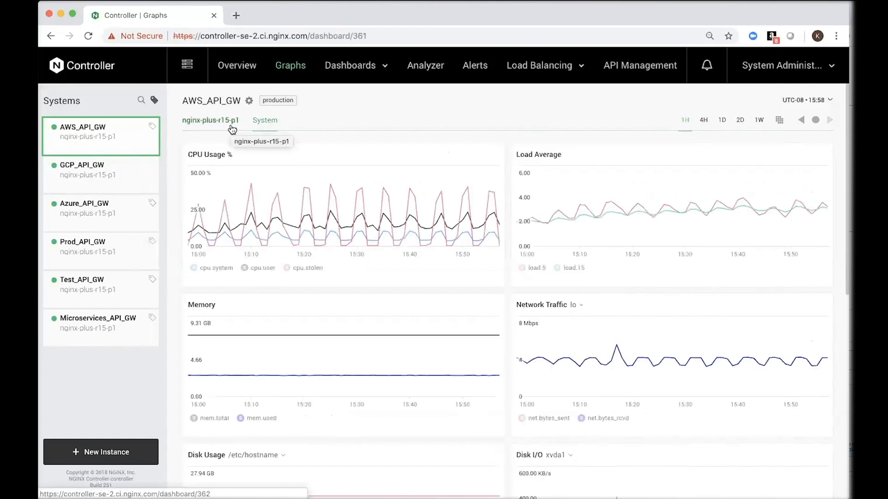
mouse_move(618, 124)
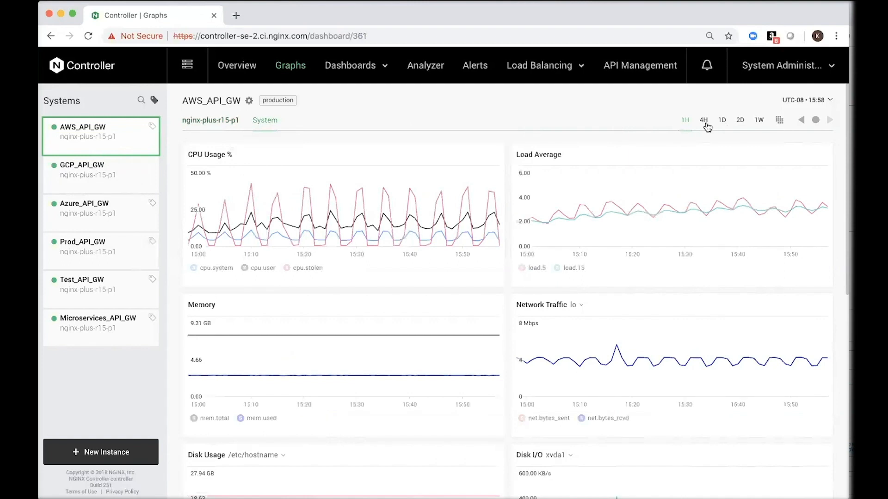
- Widen the AWS_API_GW system graphs to four hours, then to the past week
left_click(703, 119)
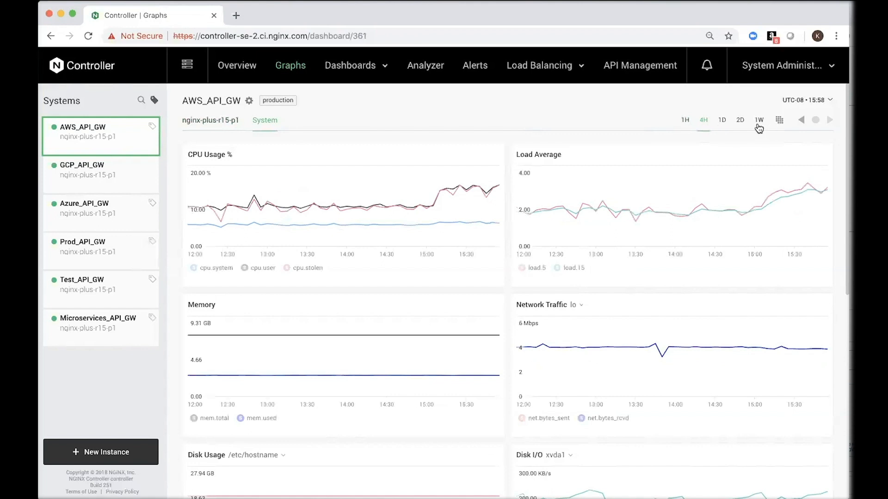
left_click(759, 119)
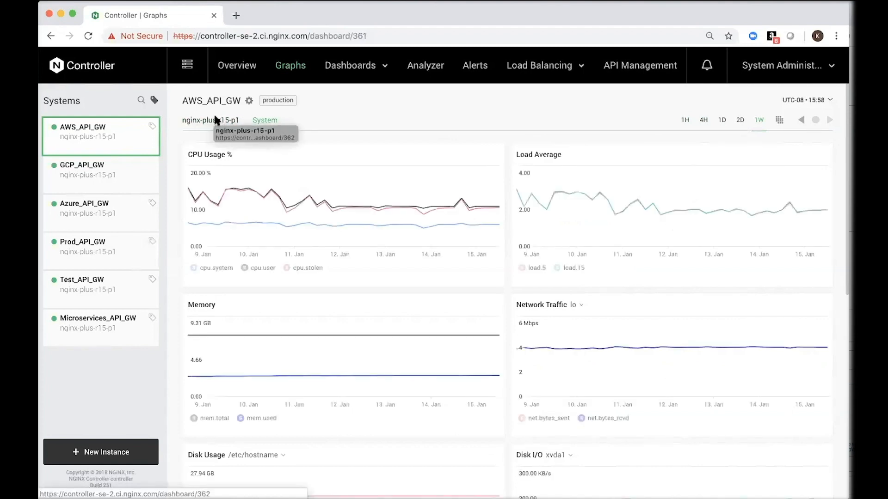
mouse_move(374, 134)
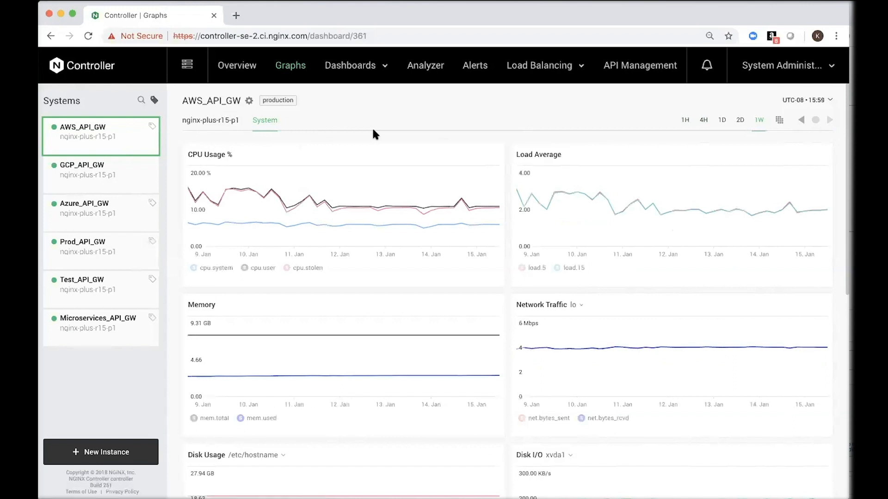
mouse_move(342, 146)
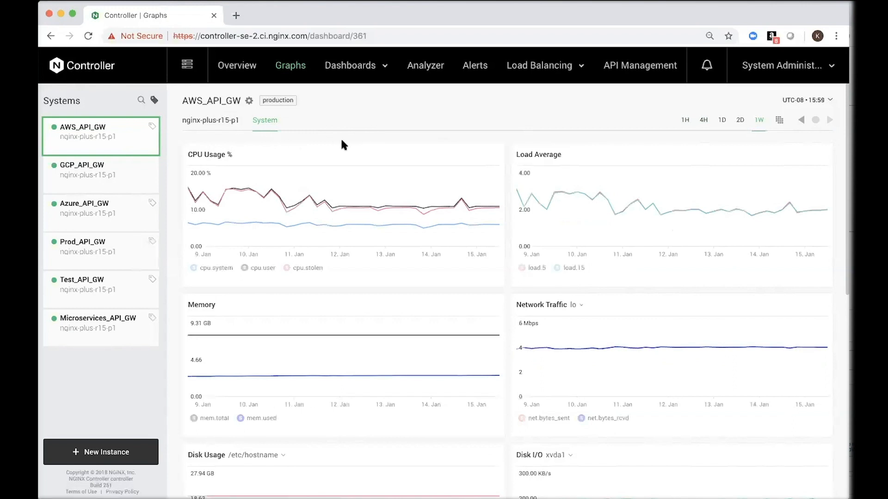
mouse_move(469, 216)
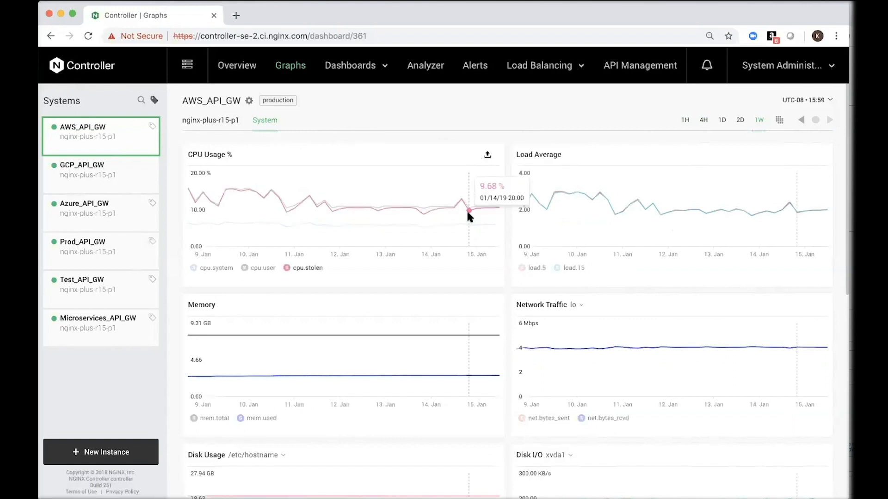
mouse_move(480, 213)
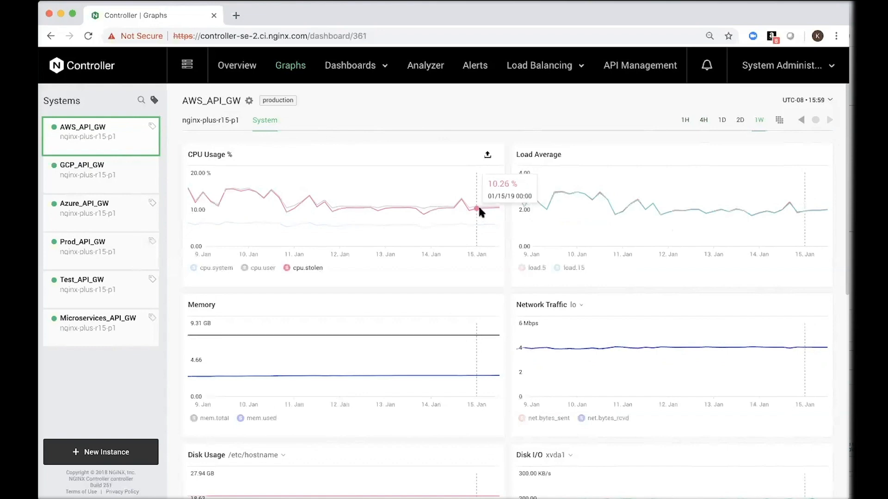
mouse_move(442, 219)
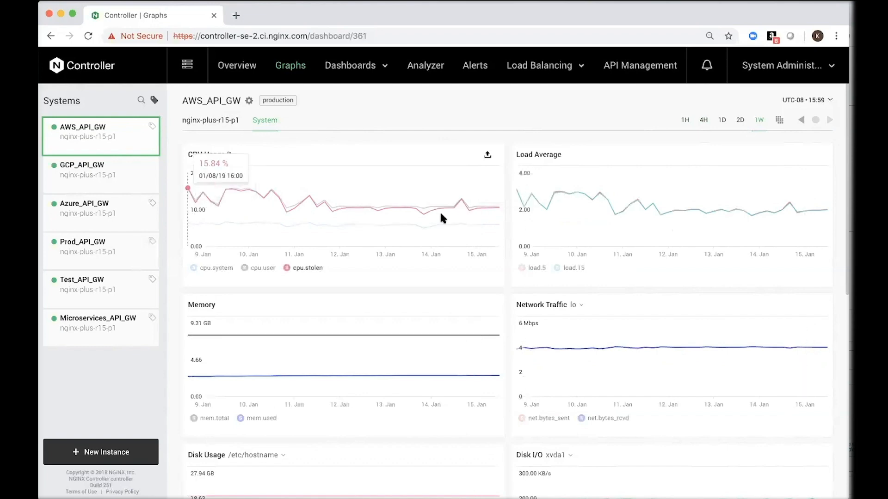
mouse_move(491, 211)
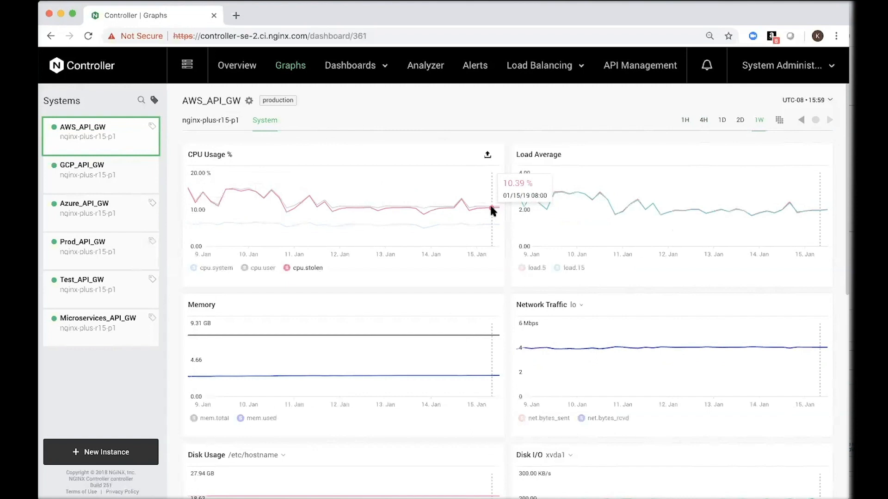
mouse_move(485, 201)
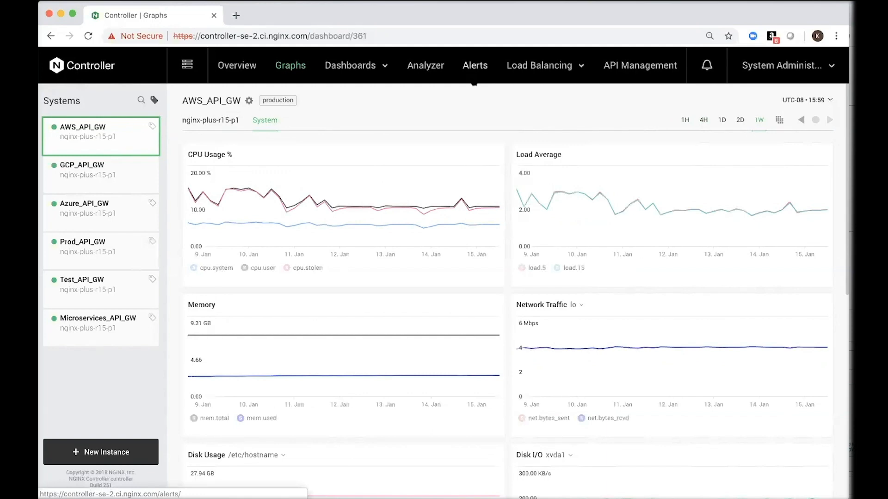
- Begin a new alert rule with nginx.http.request.count as its metric
left_click(474, 65)
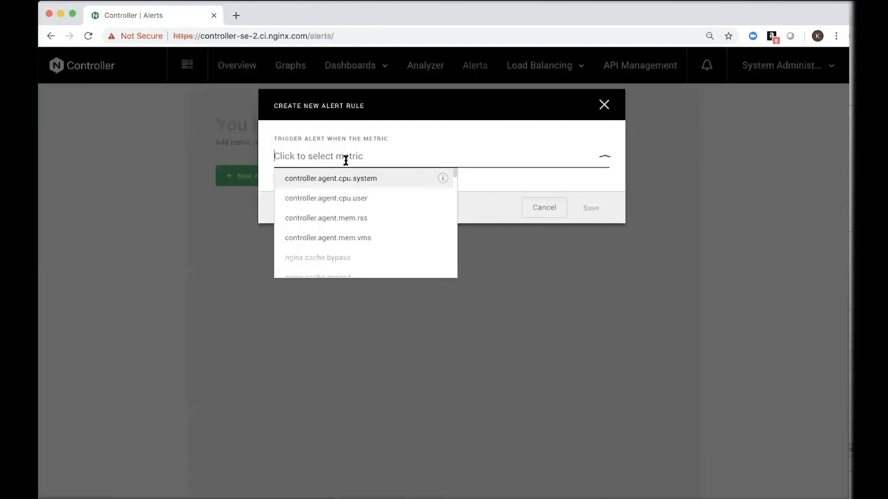
type("re")
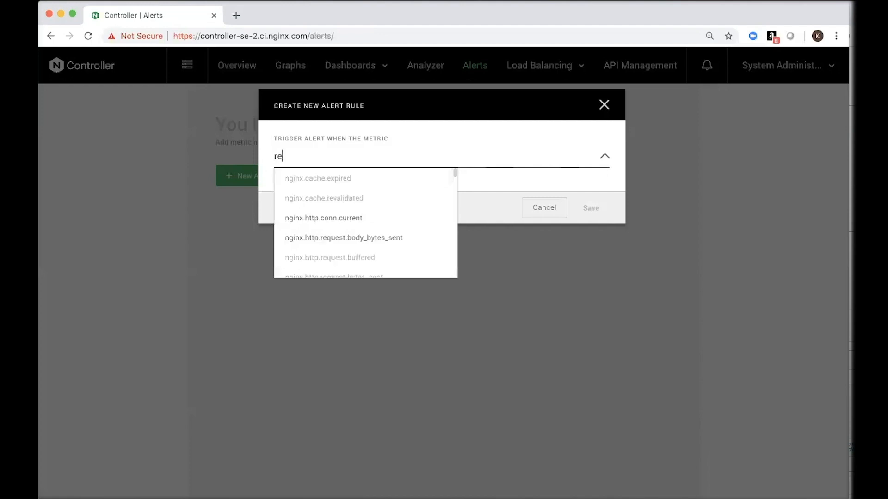
type("quest")
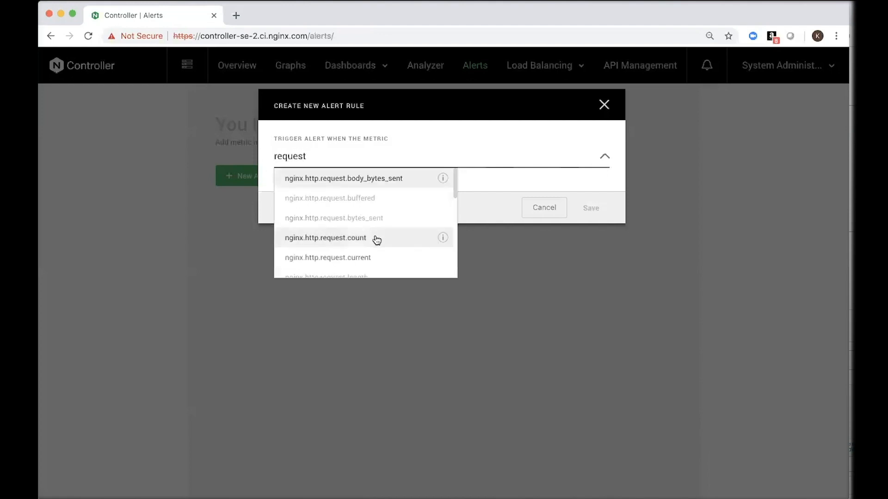
left_click(325, 238)
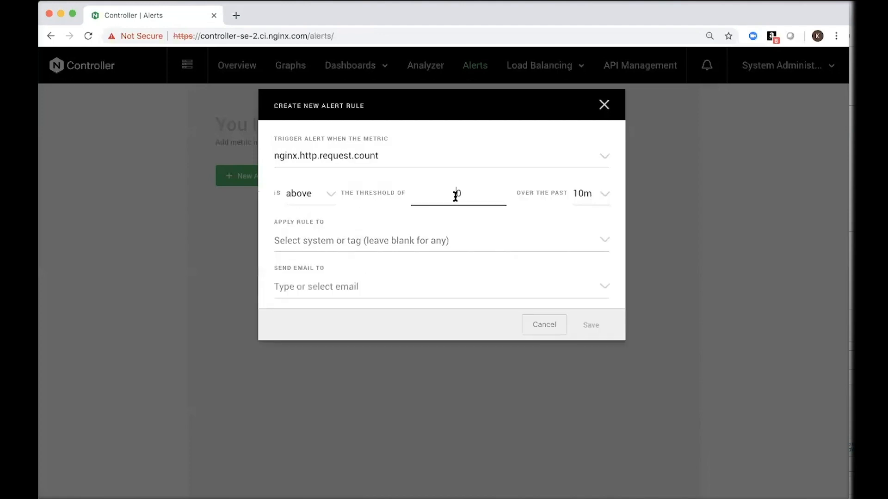
- Enter the 10000 threshold and keep the 10-minute time window
type("10000")
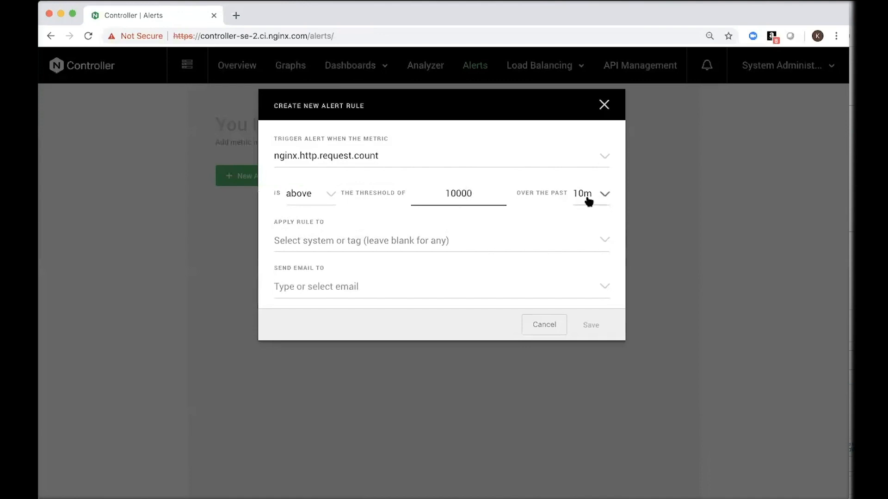
left_click(589, 194)
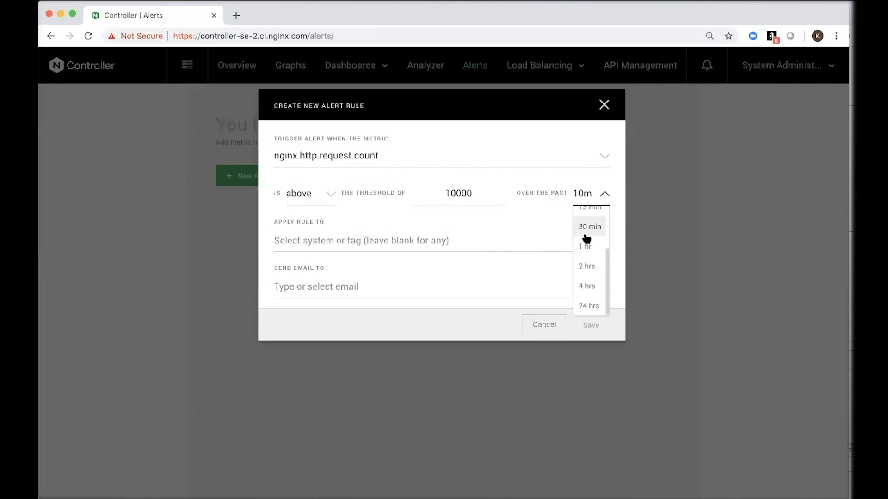
scroll("up", 3)
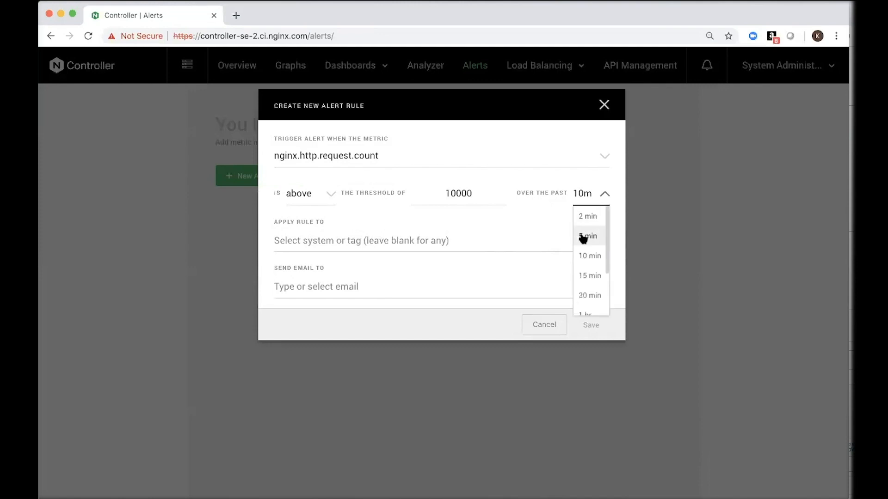
scroll("down", 3)
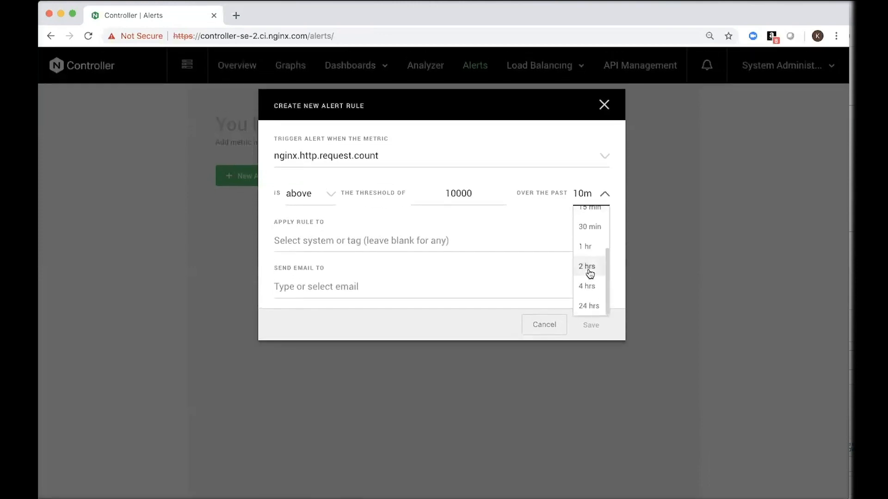
mouse_move(443, 205)
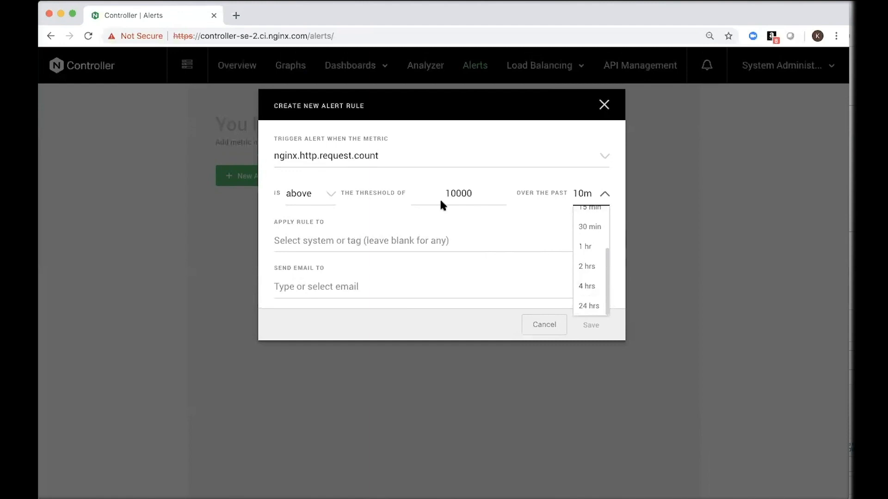
left_click(361, 241)
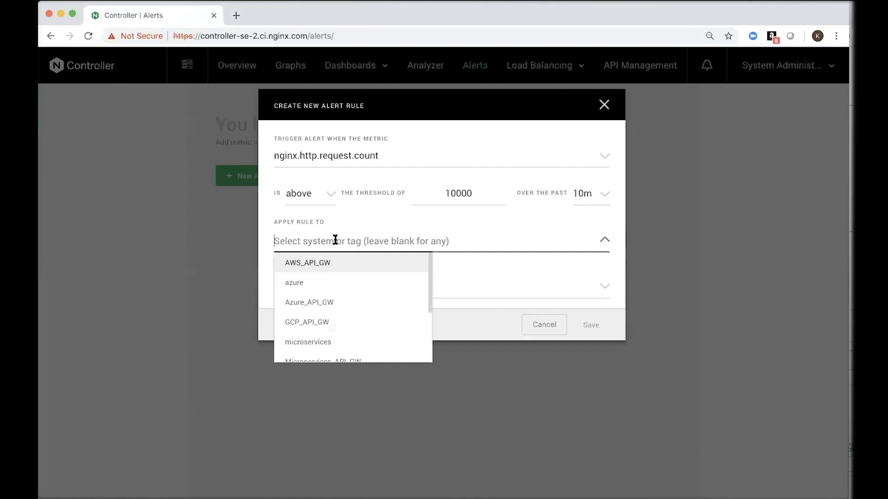
mouse_move(349, 267)
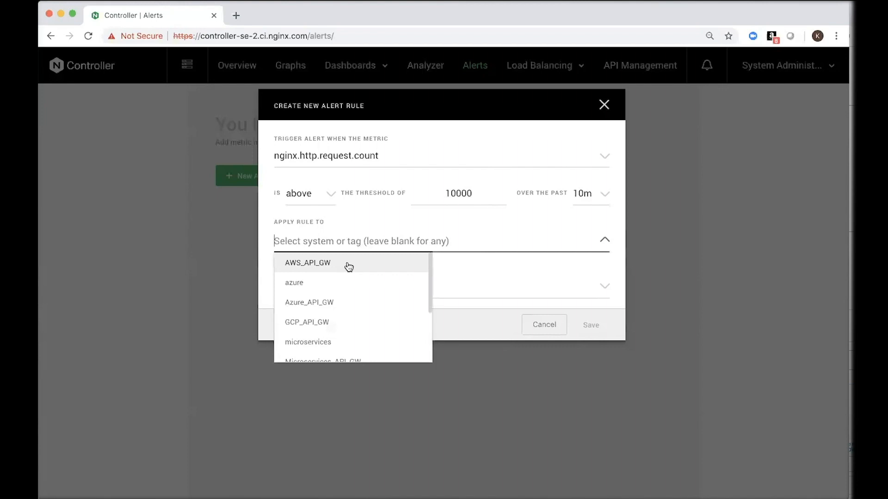
left_click(307, 263)
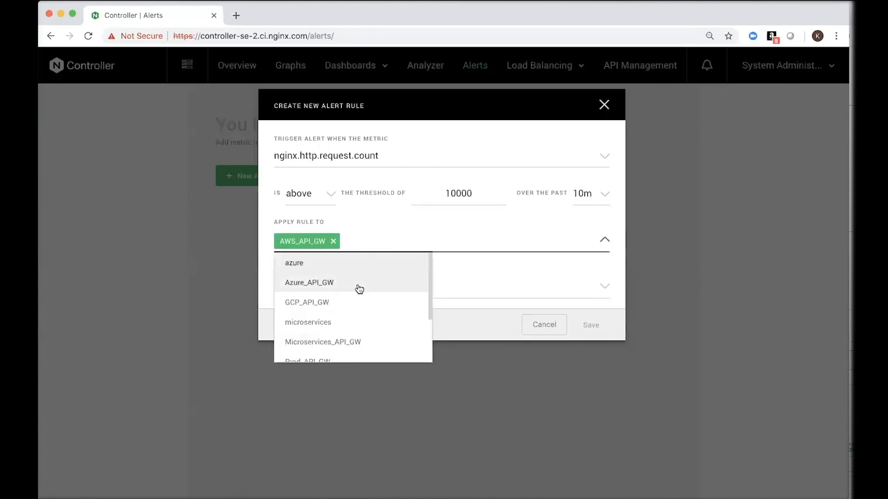
left_click(309, 282)
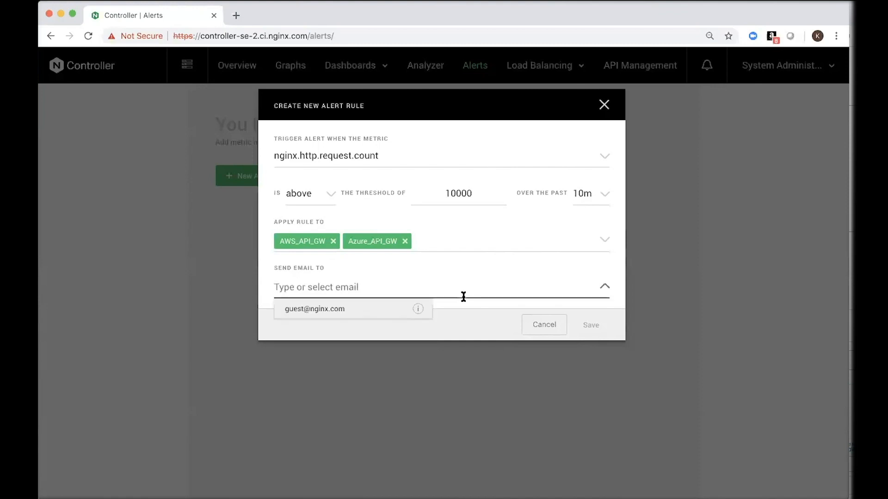
mouse_move(392, 320)
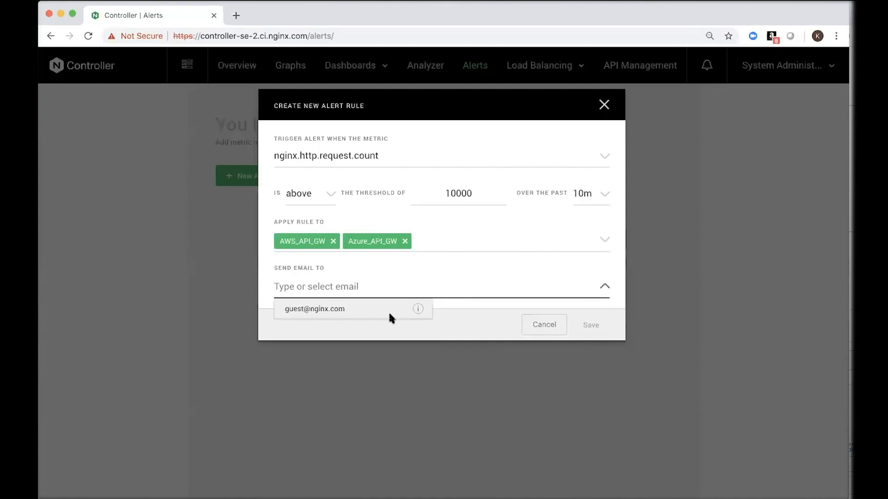
left_click(314, 309)
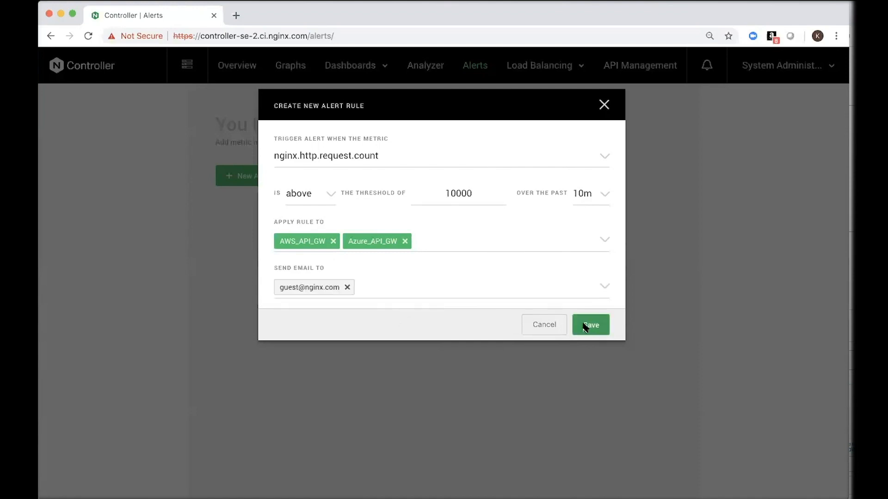
left_click(590, 325)
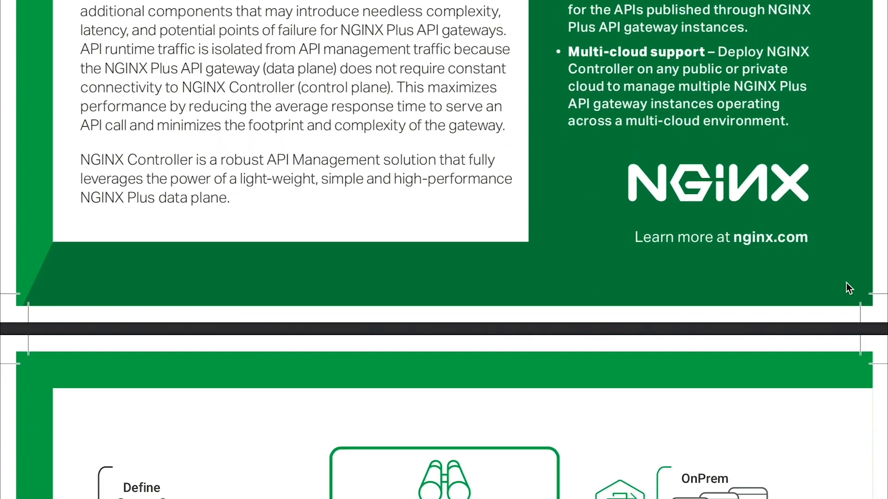
- Scroll the datasheet to the NGINX Controller architecture diagram page
scroll("down", 3)
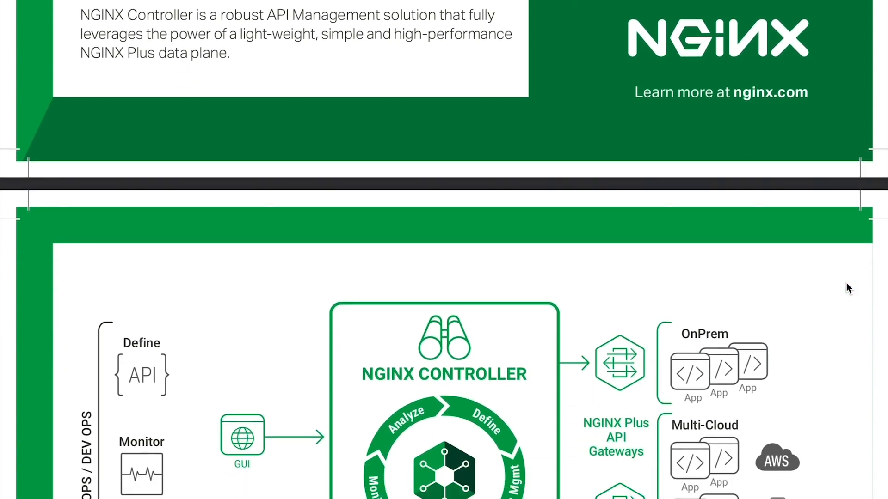